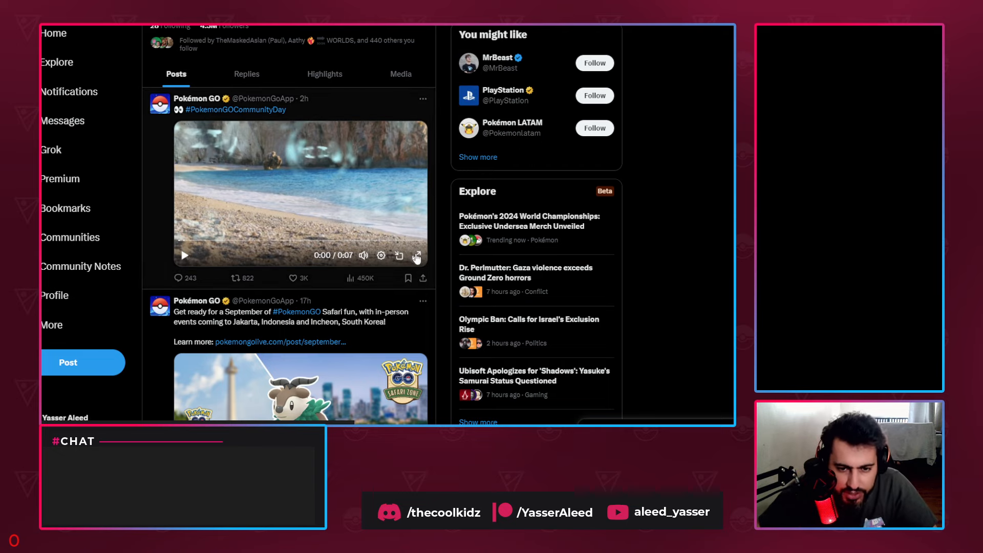
Step: Play the Pokémon GO Community Day teaser video in full screen
click(417, 255)
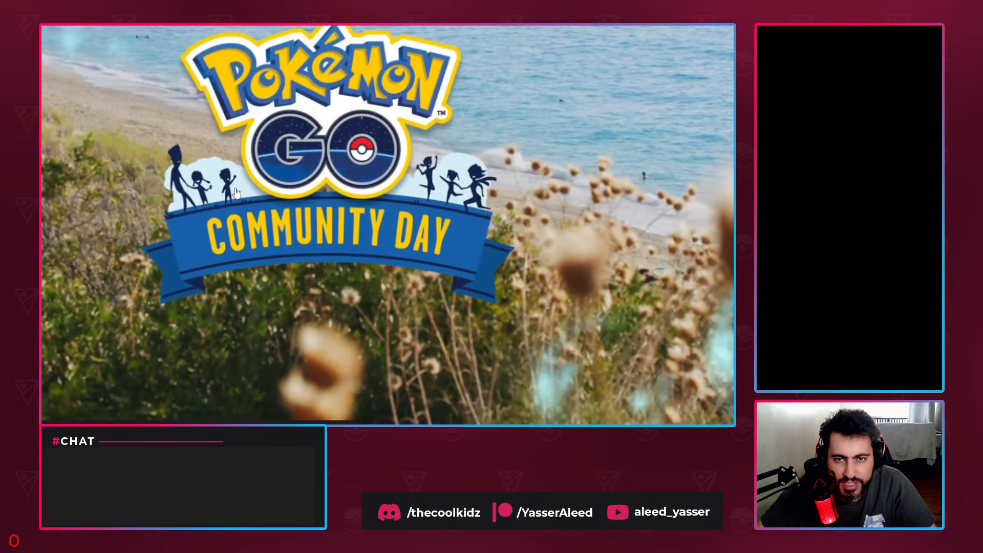
mouse_move(685, 345)
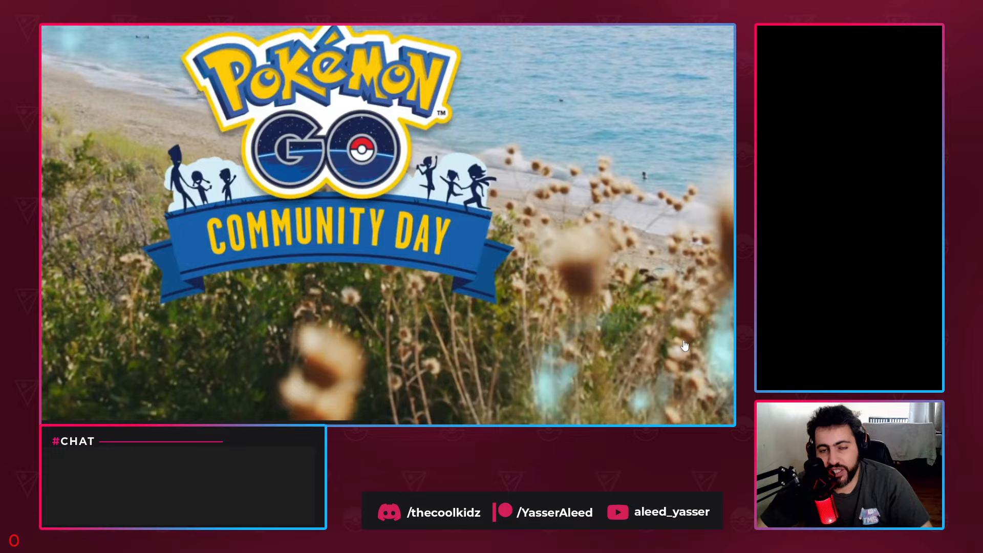
mouse_move(627, 382)
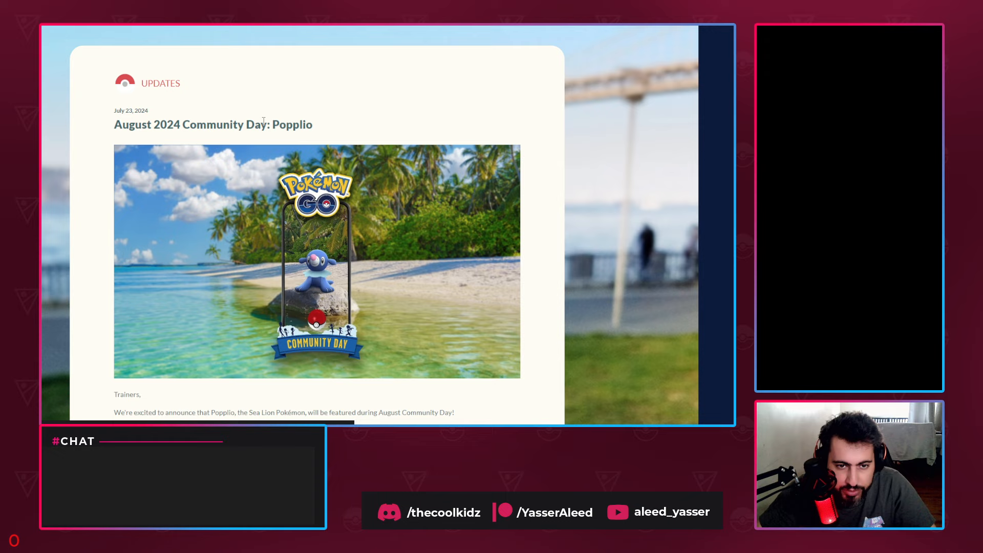
Step: Scroll the Popplio Community Day post to its Featured Attack section on Hydro Cannon
scroll(down, 3)
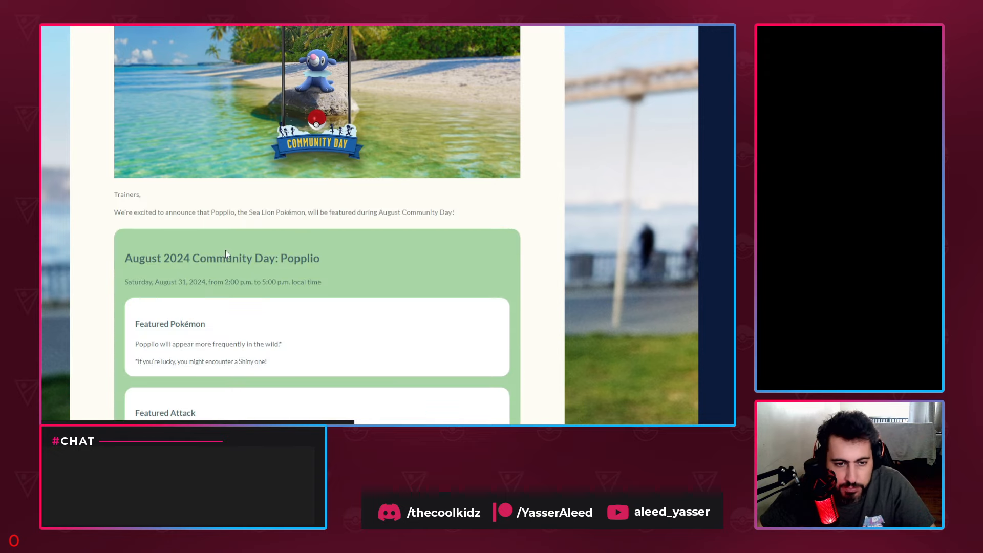
scroll(down, 3)
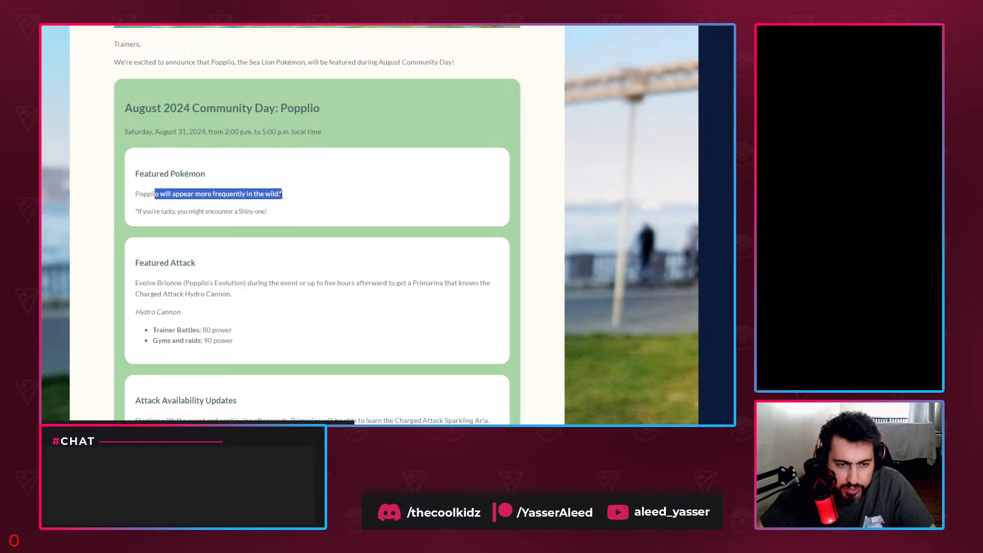
scroll(down, 3)
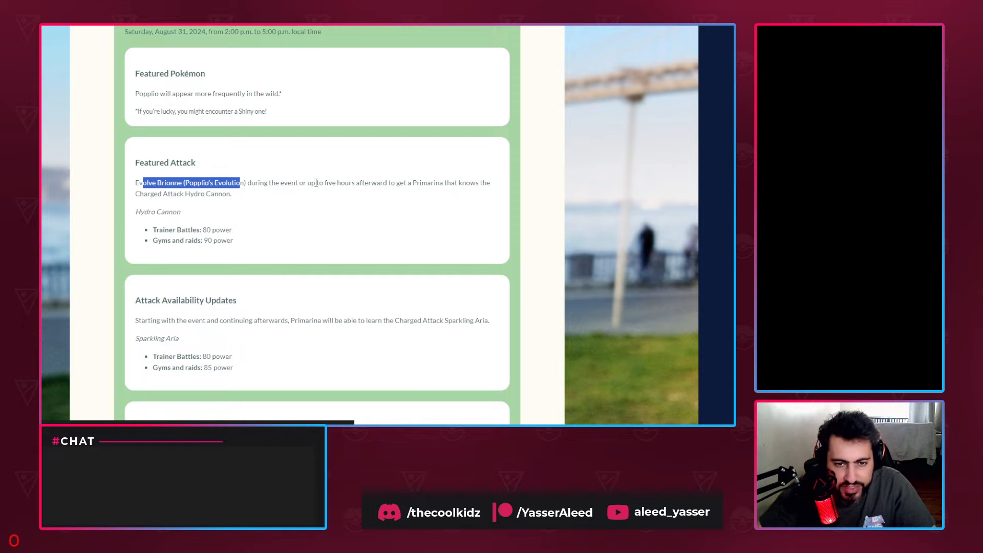
mouse_move(430, 185)
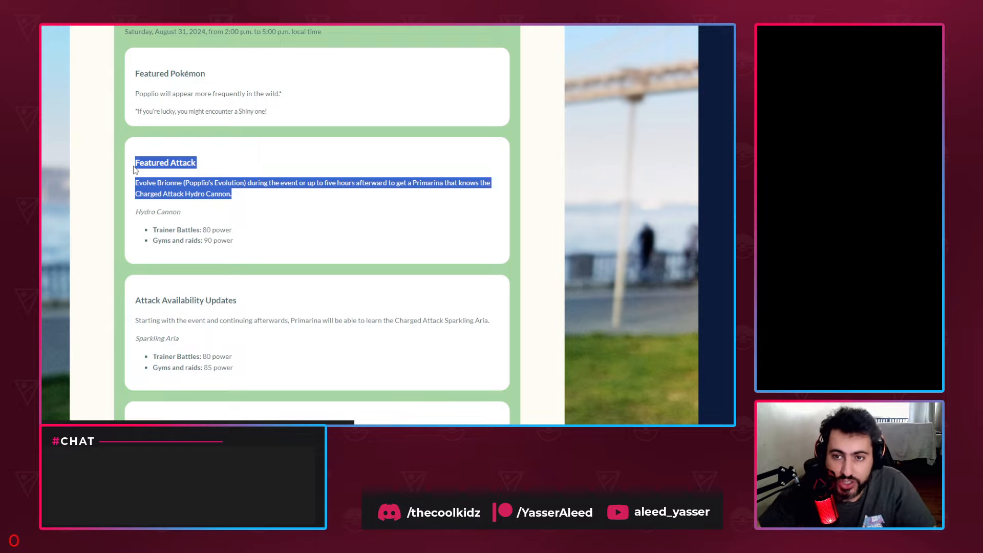
mouse_move(216, 182)
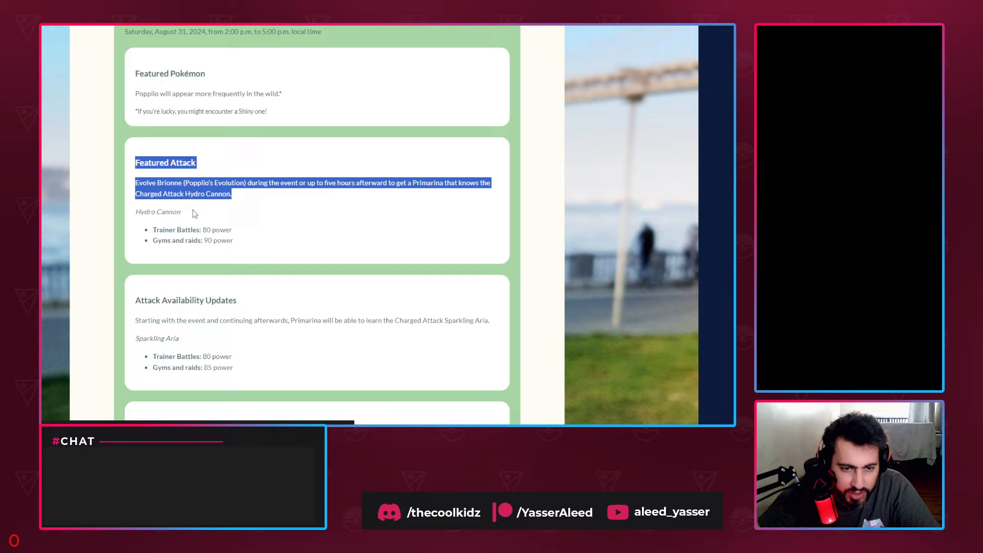
click(233, 232)
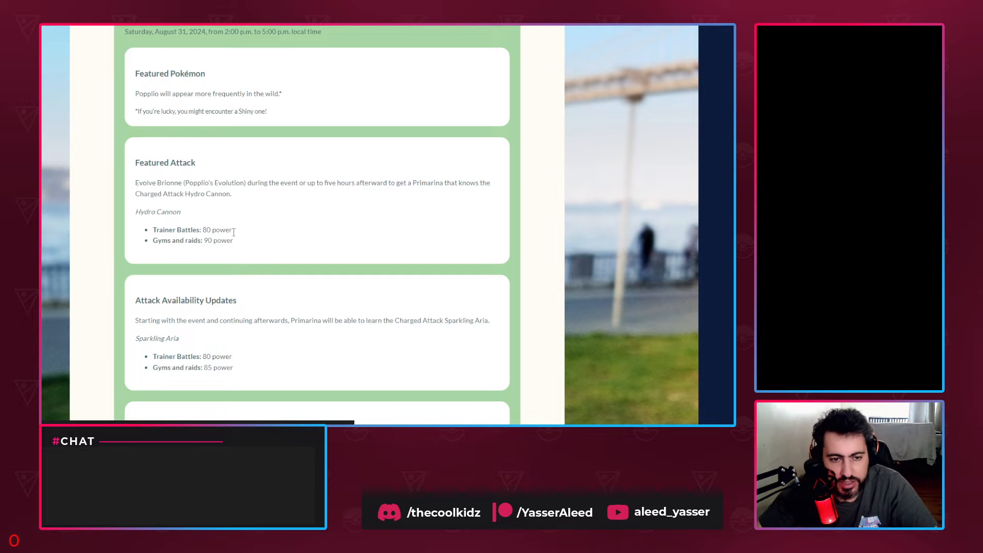
Step: Highlight the Attack Availability note that Primarina can learn Sparkling Aria
scroll(down, 3)
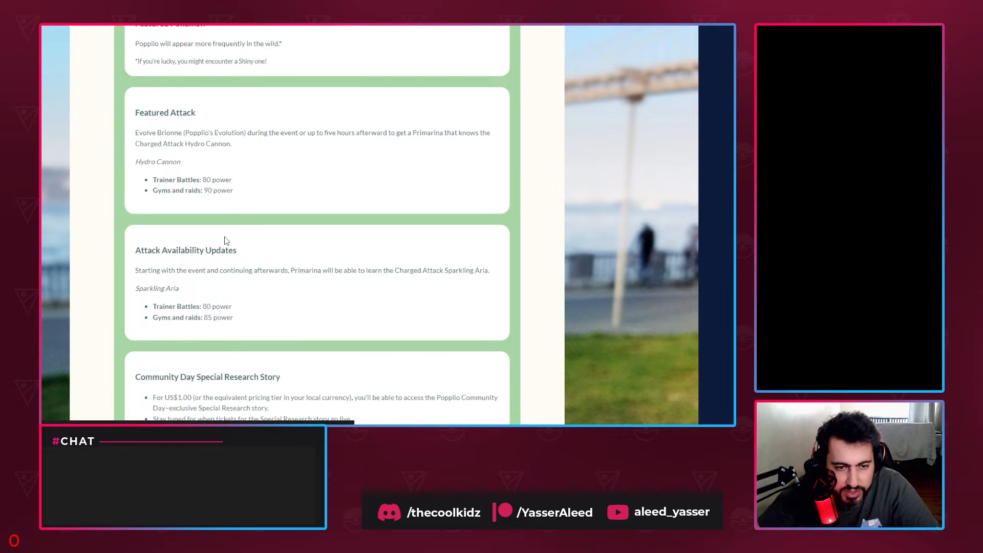
scroll(down, 3)
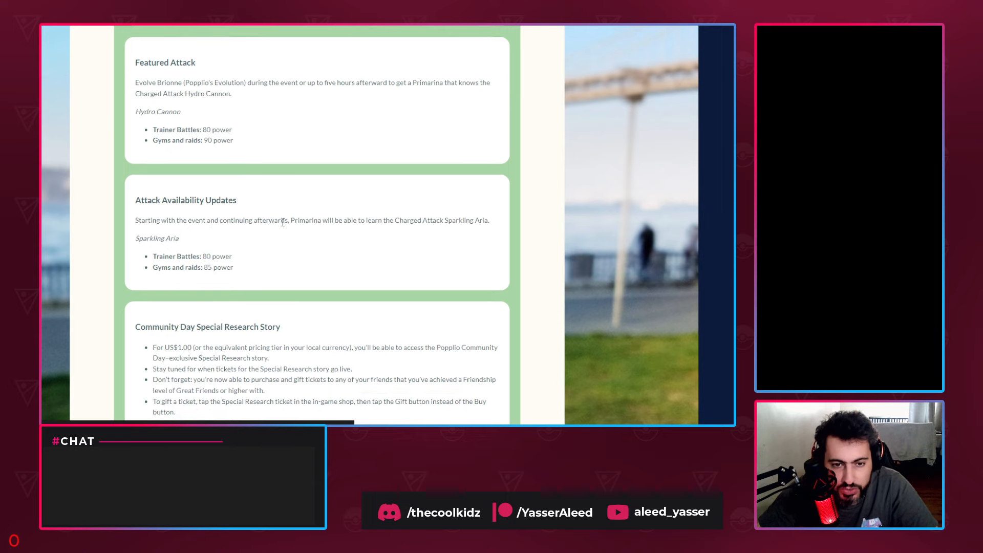
drag(290, 220, 352, 220)
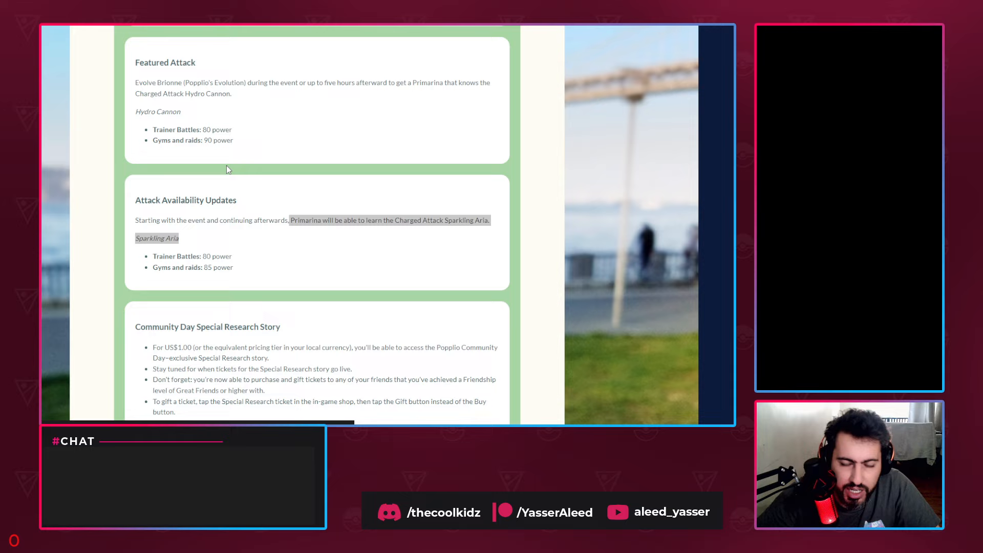
mouse_move(203, 57)
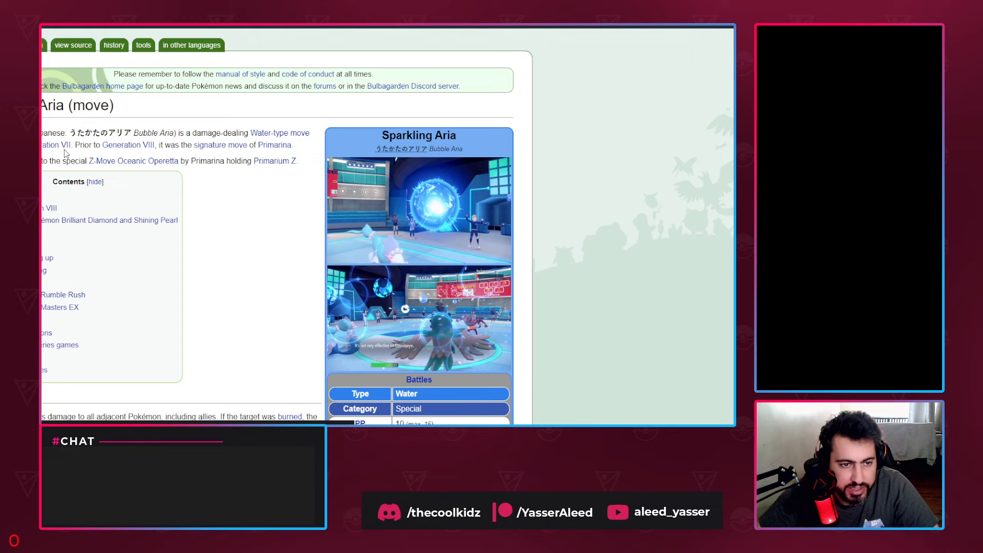
mouse_move(222, 135)
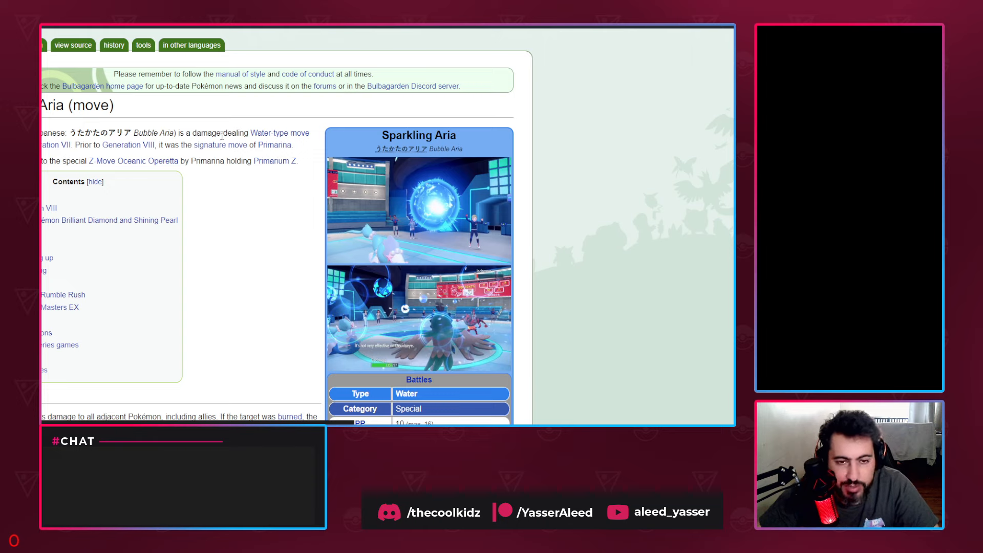
mouse_move(222, 135)
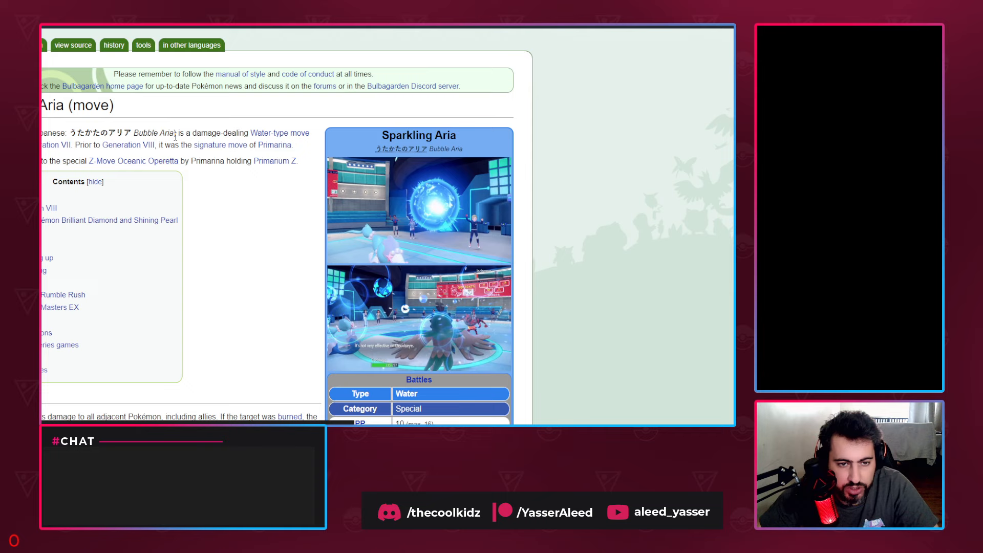
mouse_move(260, 159)
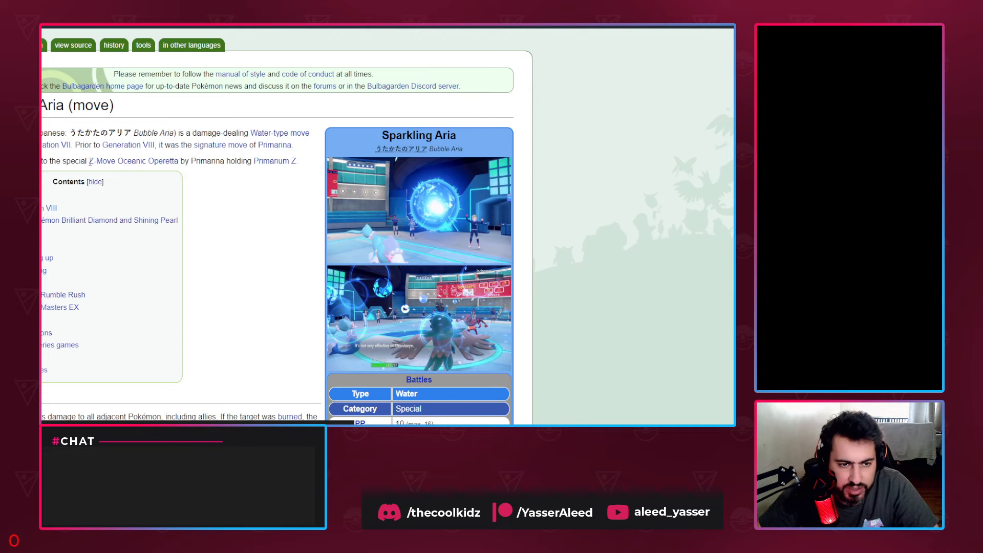
Step: Read through the Bulbapedia Sparkling Aria move article's intro and infobox
scroll(down, 3)
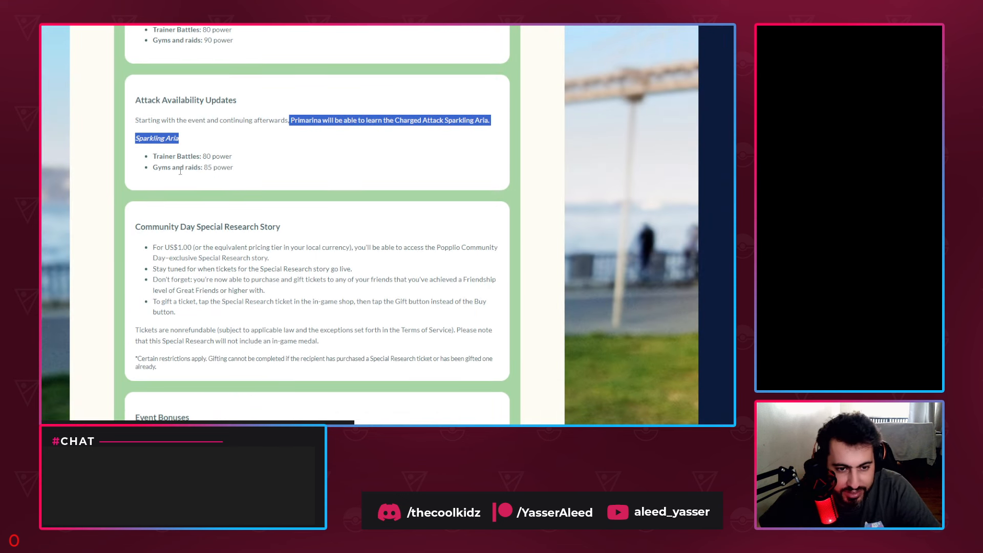
mouse_move(266, 238)
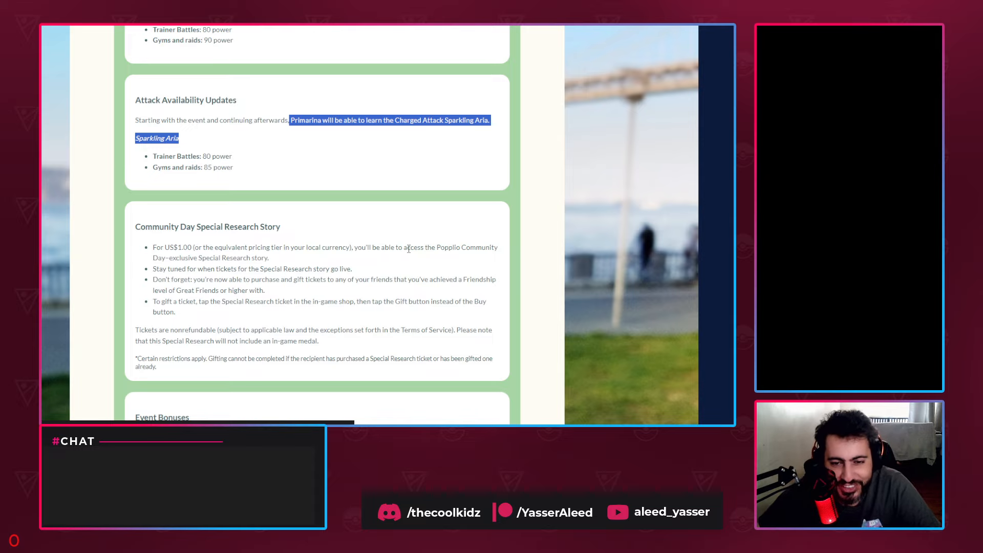
mouse_move(298, 252)
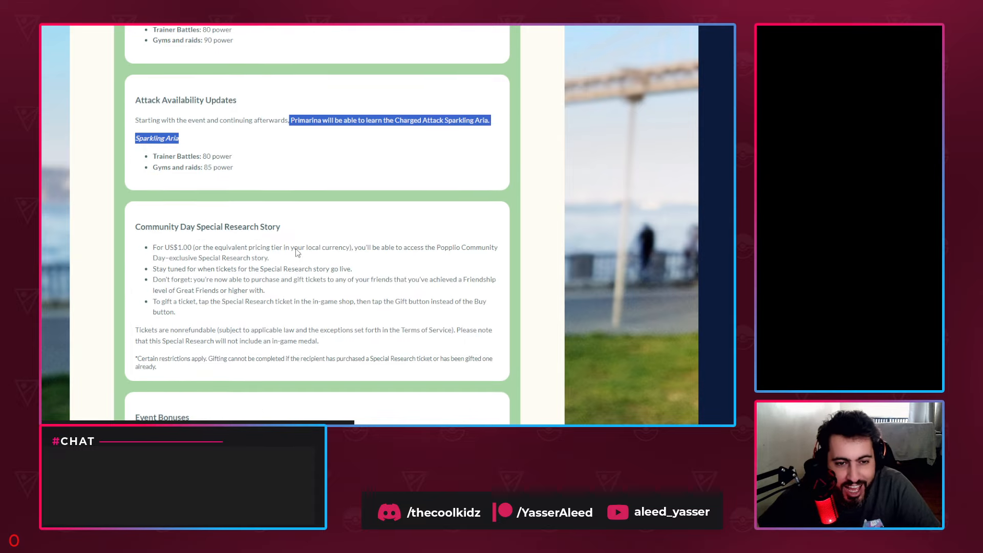
mouse_move(193, 137)
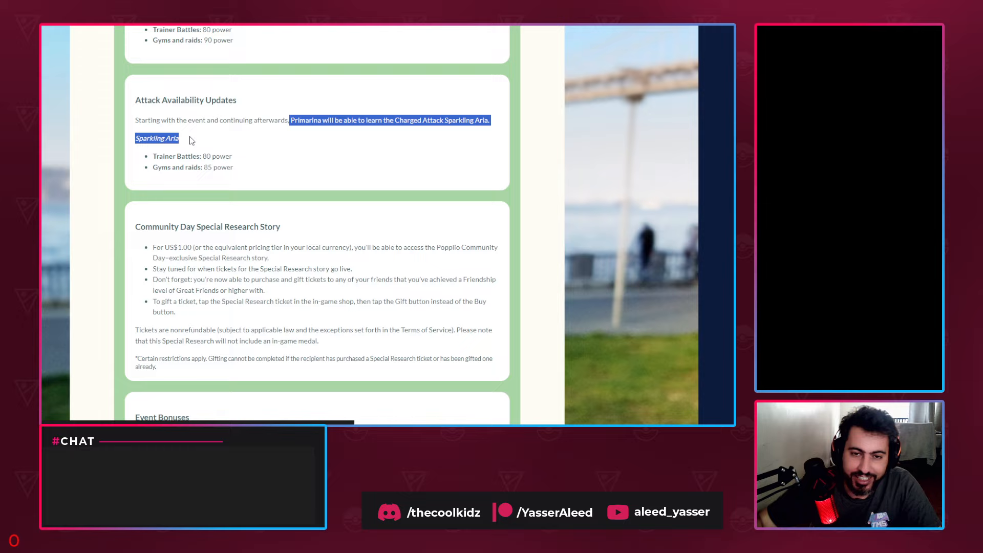
mouse_move(236, 148)
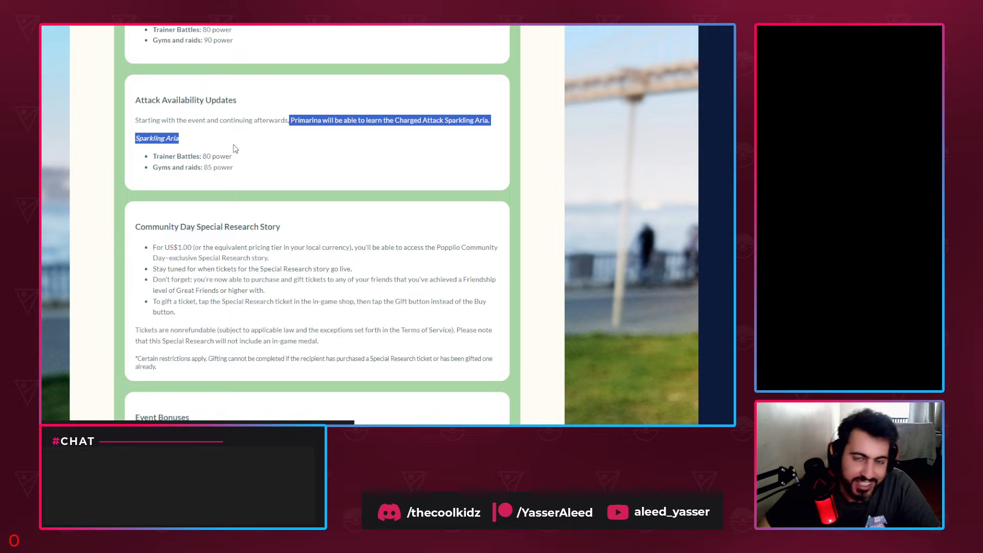
Step: Review the Community Day bonuses, highlighting the Candy XL and Lure Module lines
scroll(down, 3)
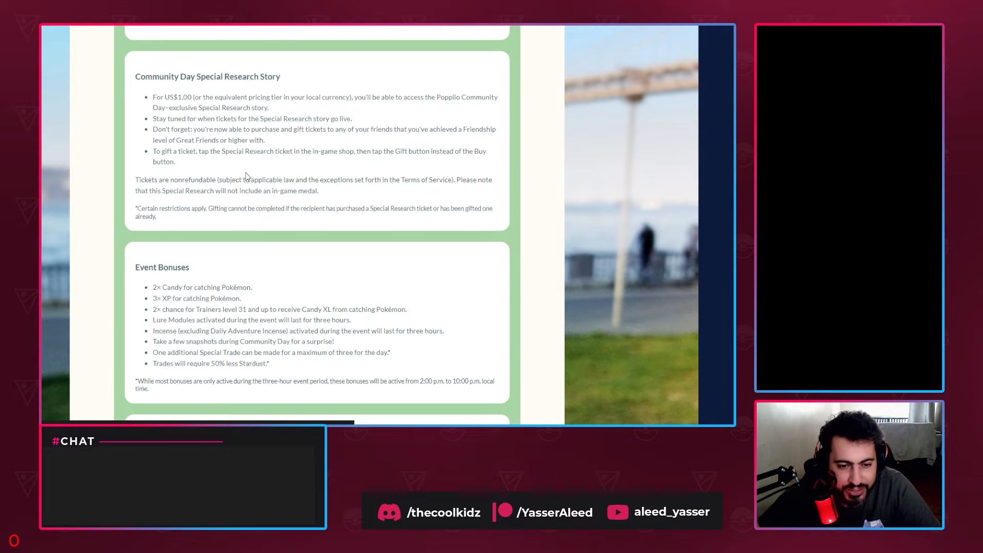
scroll(down, 3)
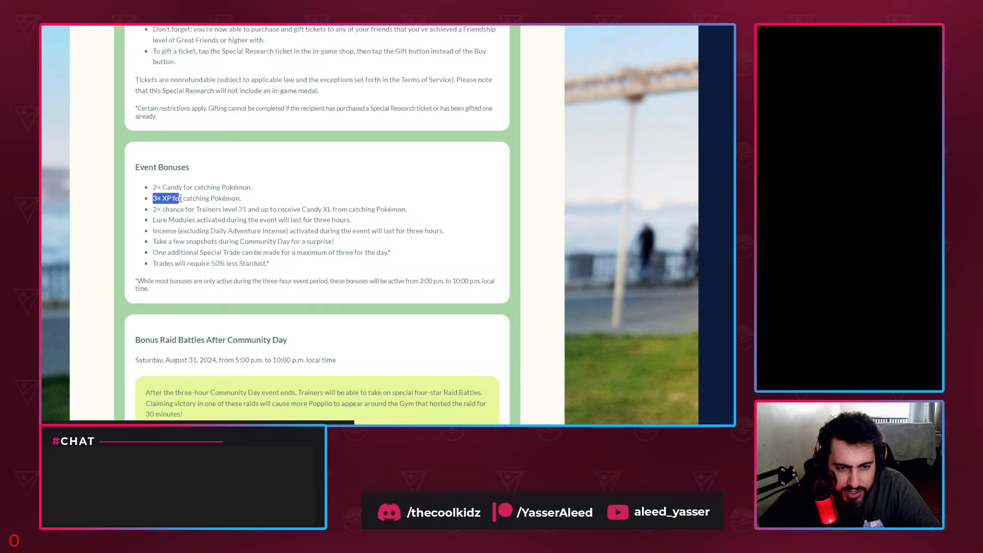
click(156, 209)
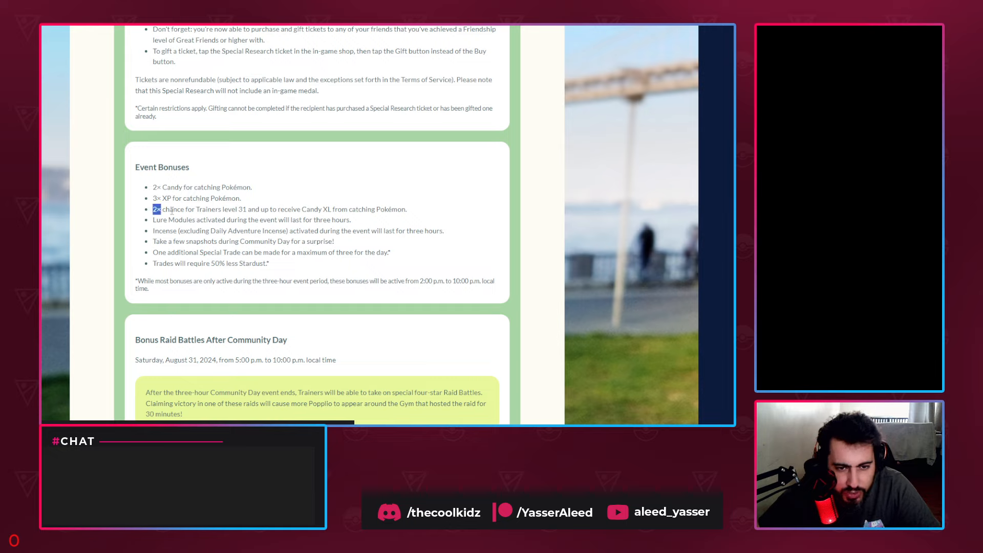
drag(153, 208, 329, 220)
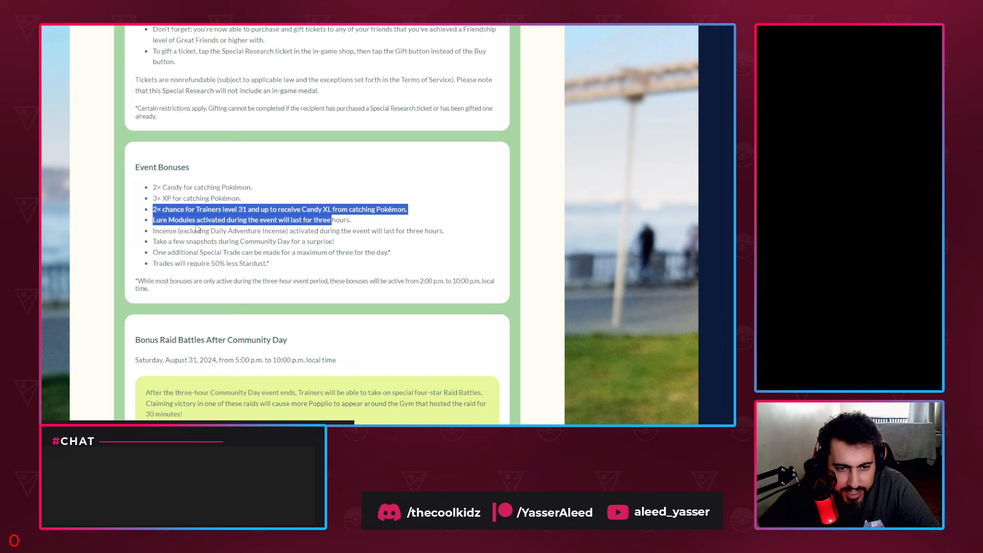
click(219, 241)
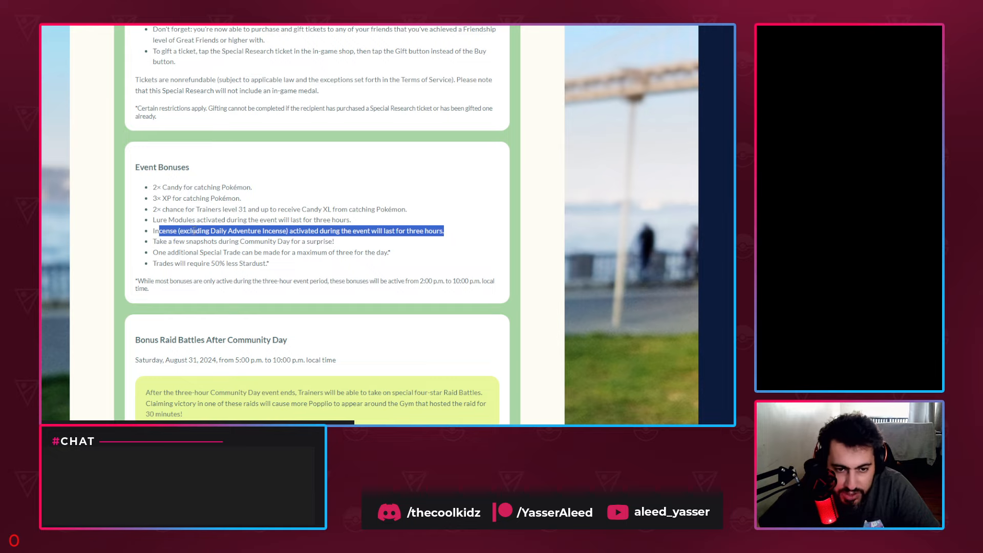
double_click(248, 230)
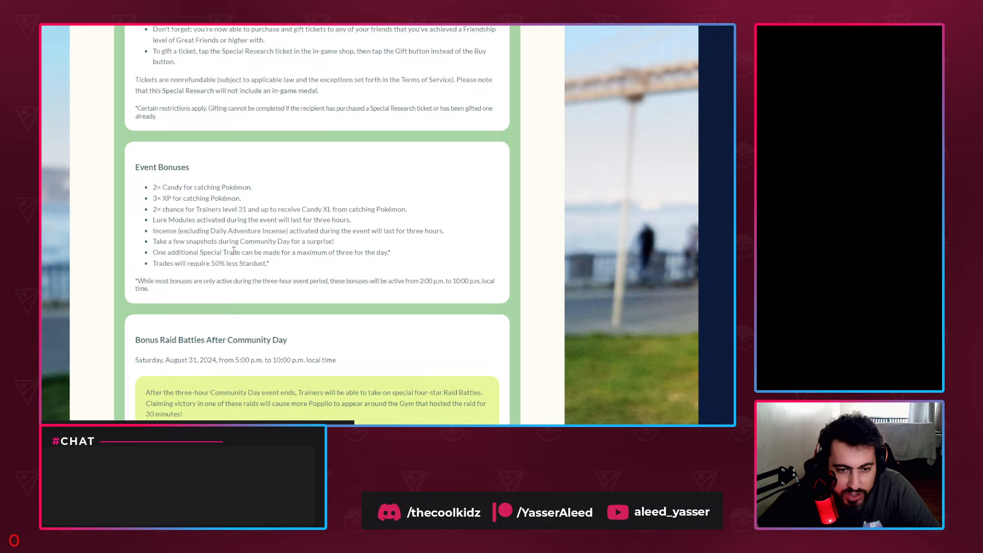
mouse_move(187, 195)
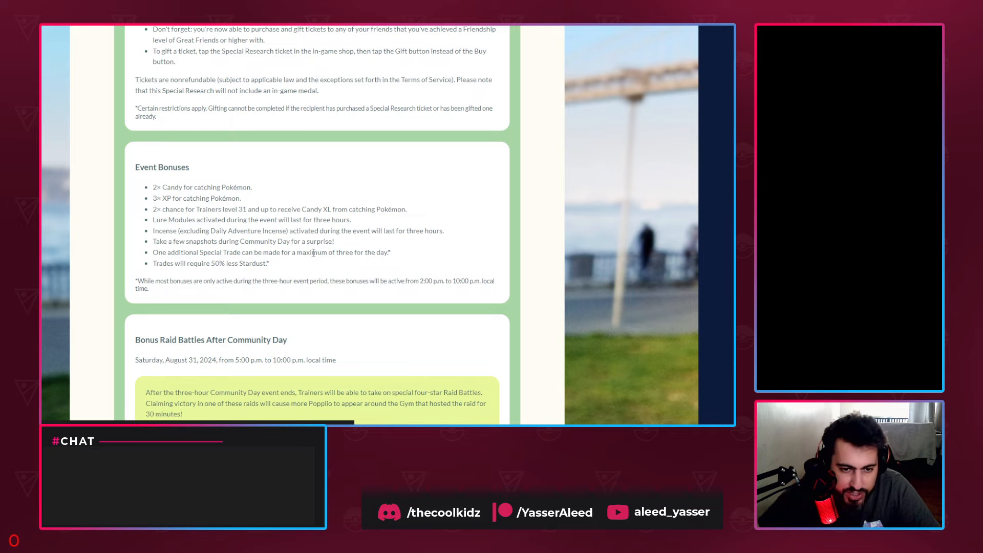
Step: Scroll the announcement down to the Community Day map and back to the Featured Attack section
scroll(down, 3)
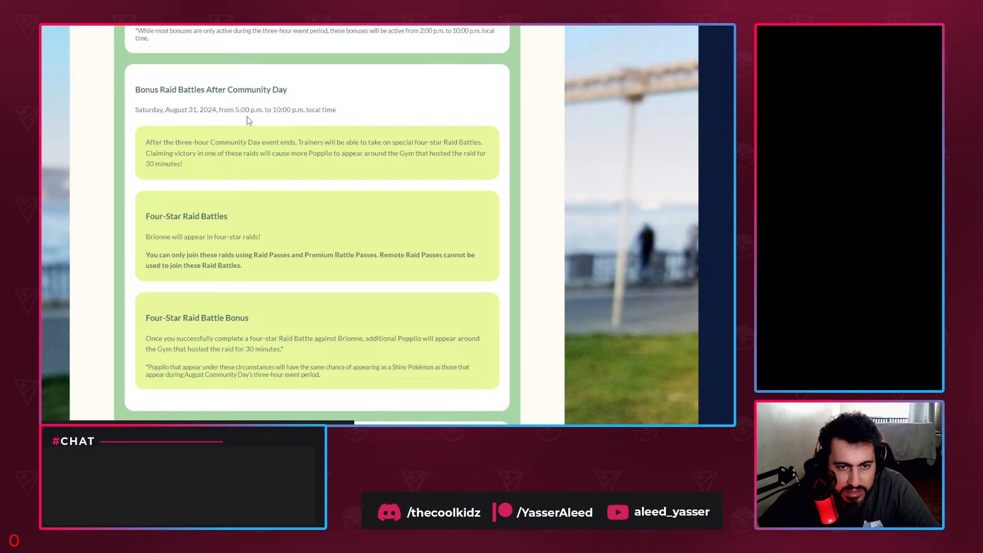
scroll(down, 3)
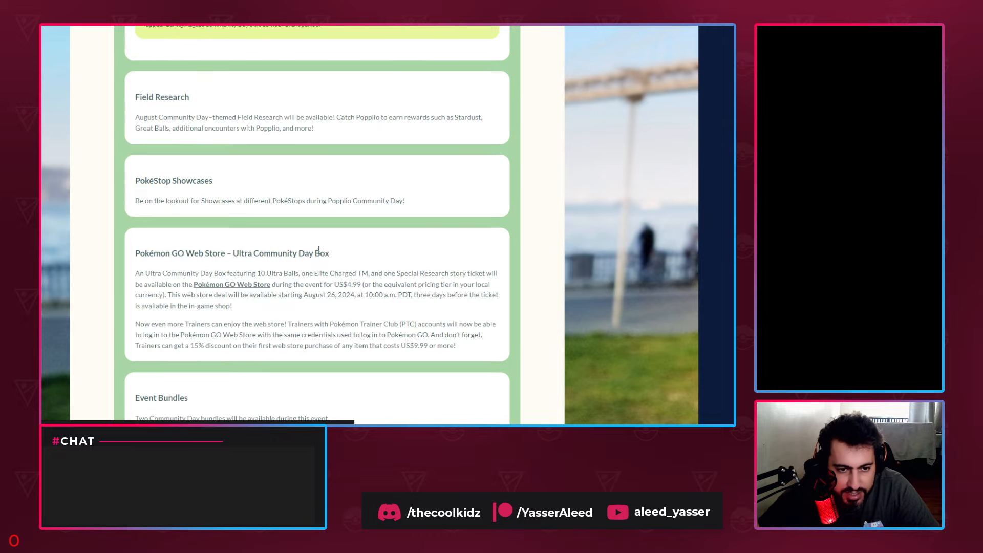
scroll(down, 3)
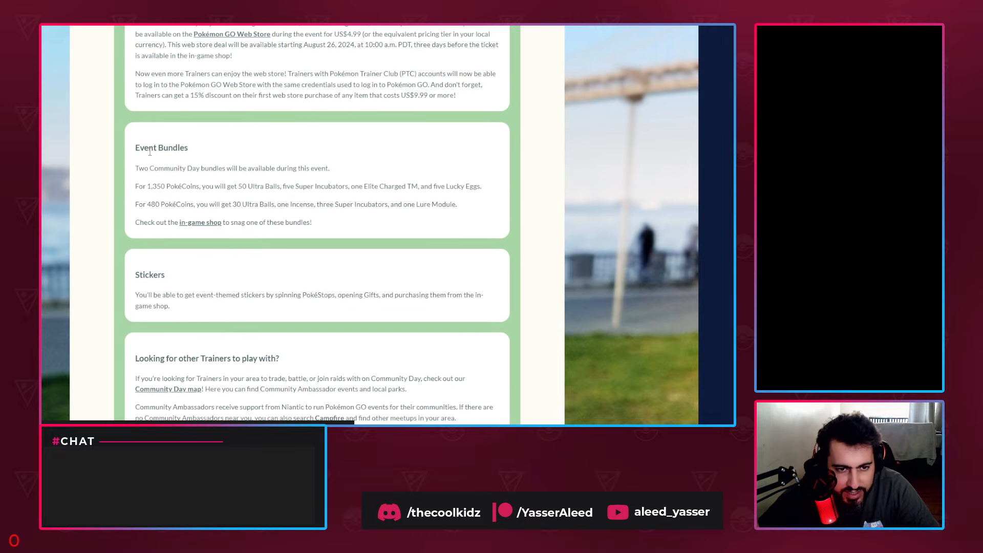
mouse_move(244, 178)
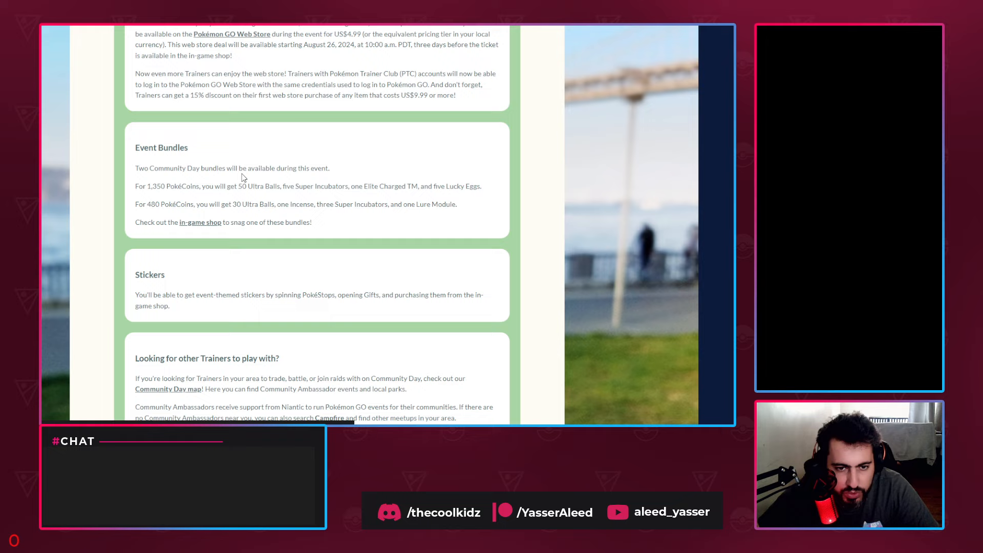
scroll(down, 3)
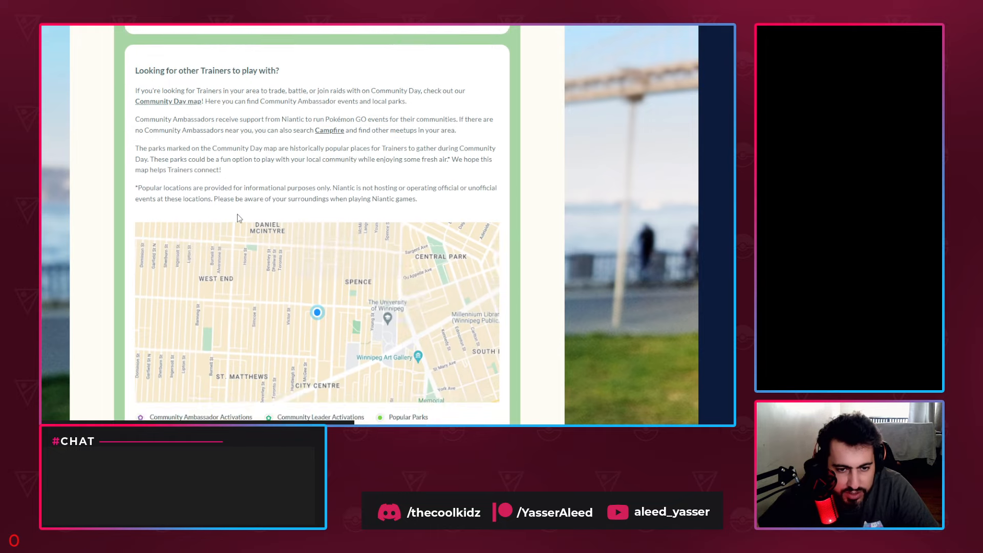
scroll(up, 3)
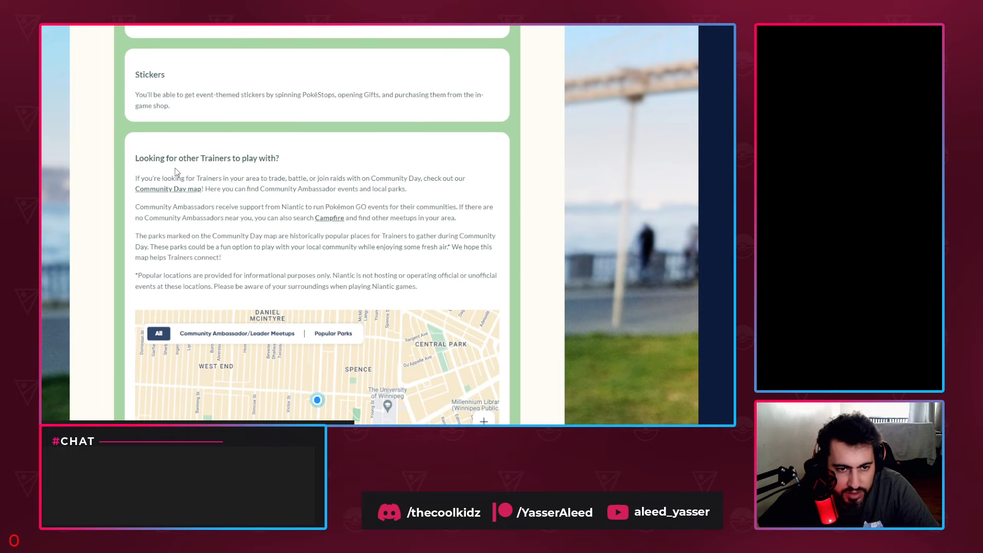
scroll(down, 3)
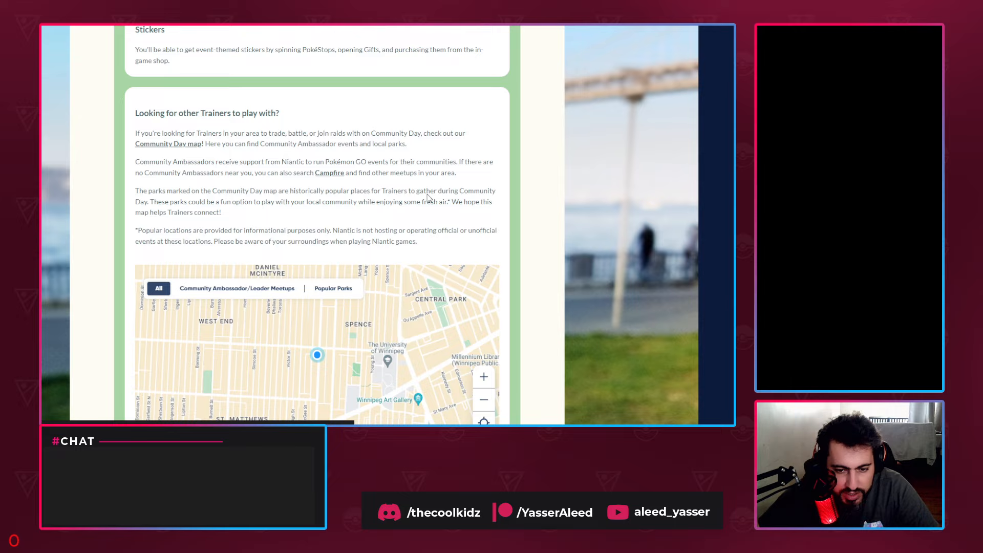
scroll(up, 3)
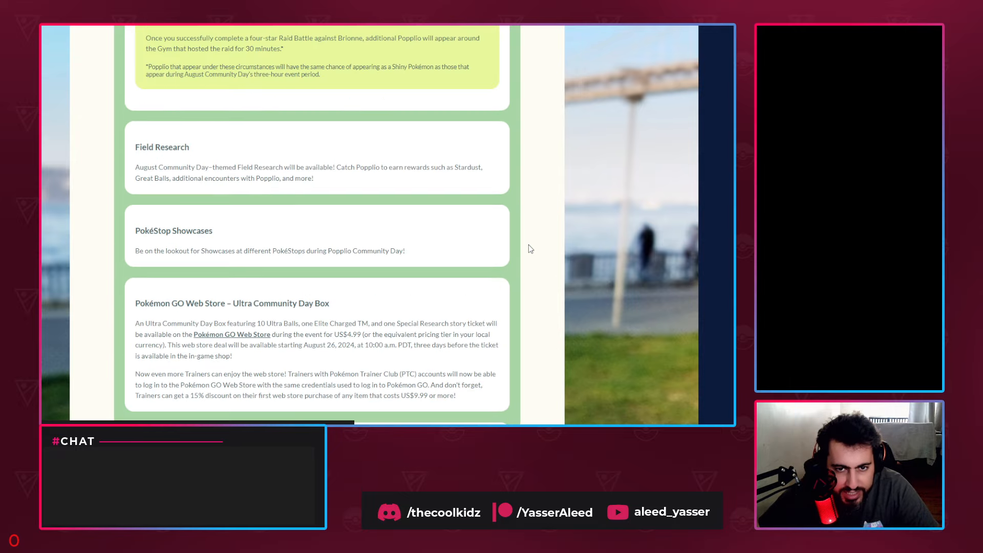
scroll(up, 3)
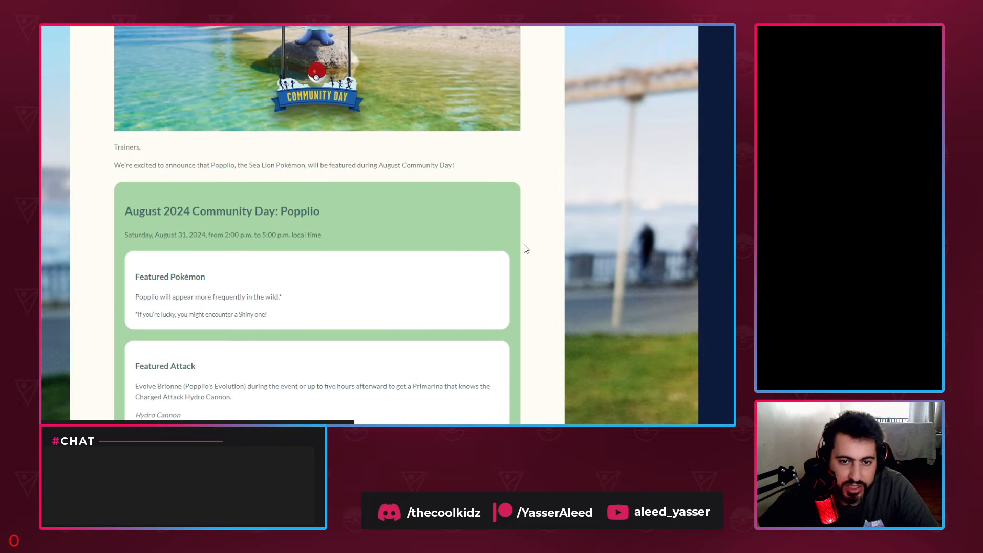
scroll(up, 3)
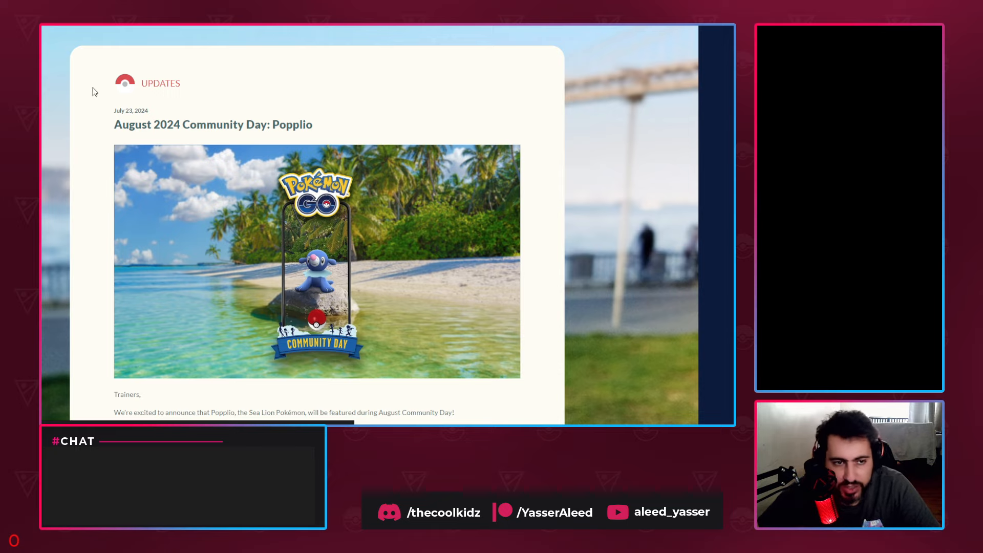
mouse_move(82, 104)
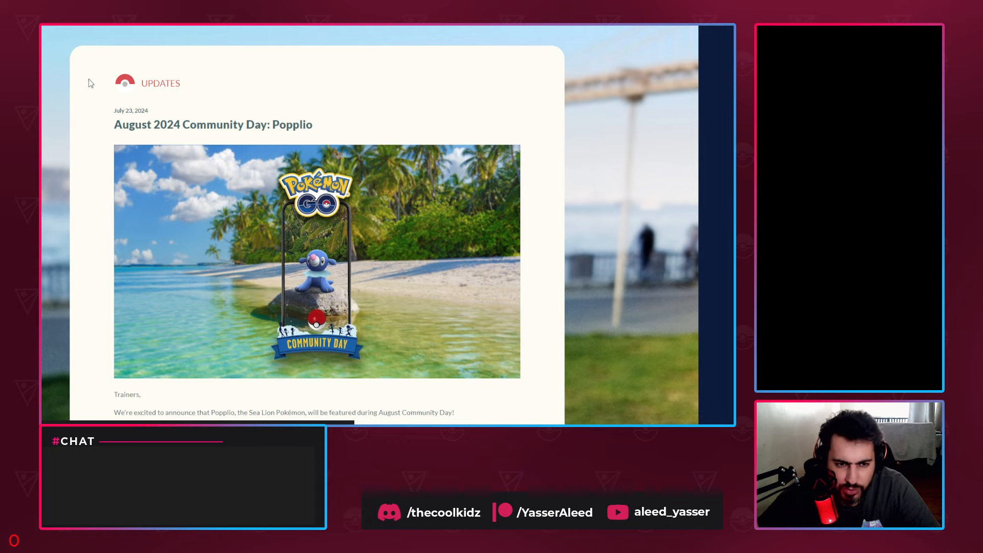
scroll(down, 3)
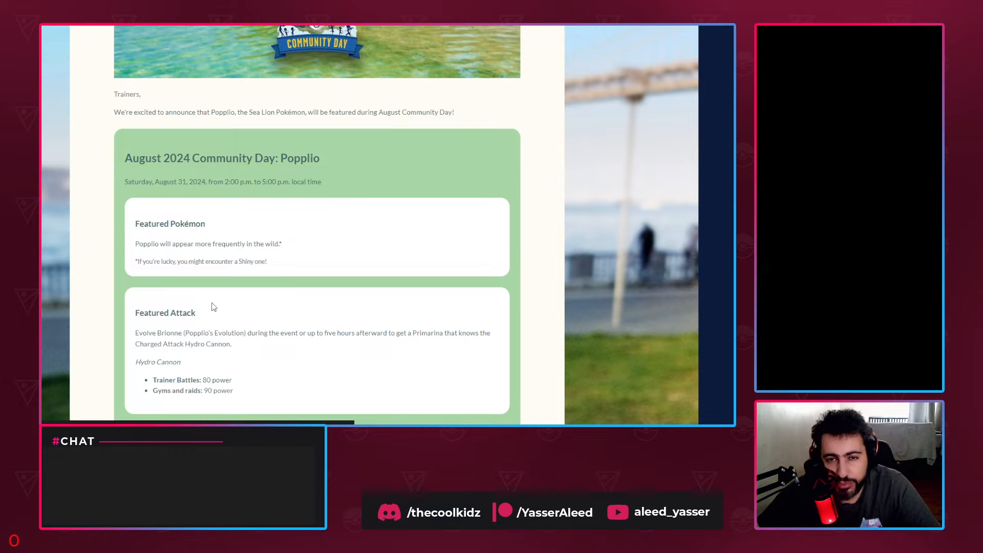
mouse_move(127, 258)
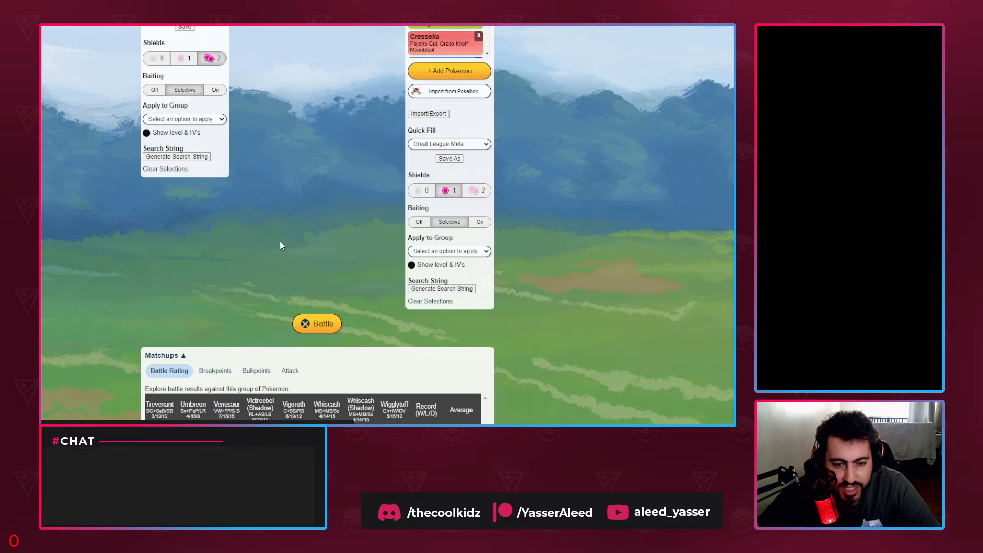
Step: Battle both Primarina movesets with one shield against unshielded Great League meta opponents
scroll(up, 3)
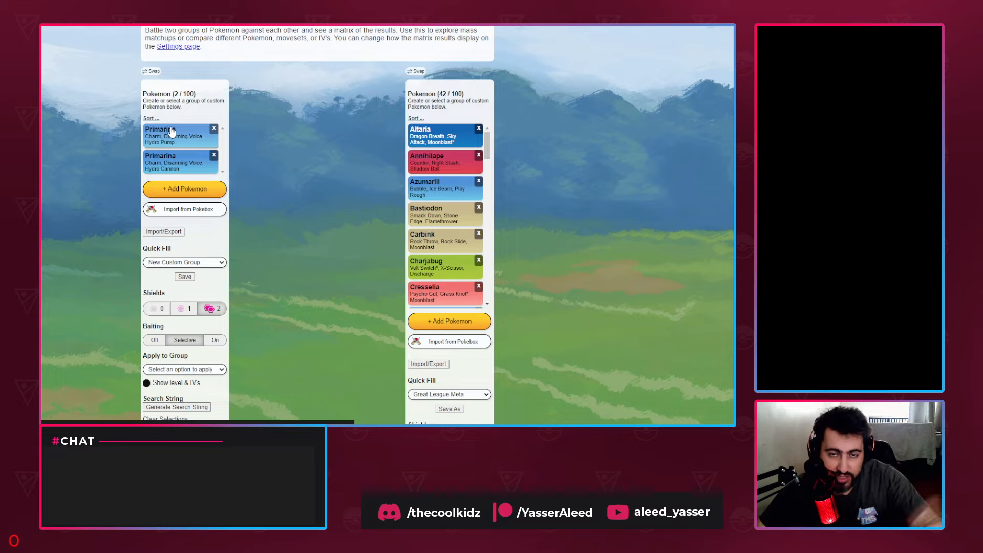
scroll(down, 3)
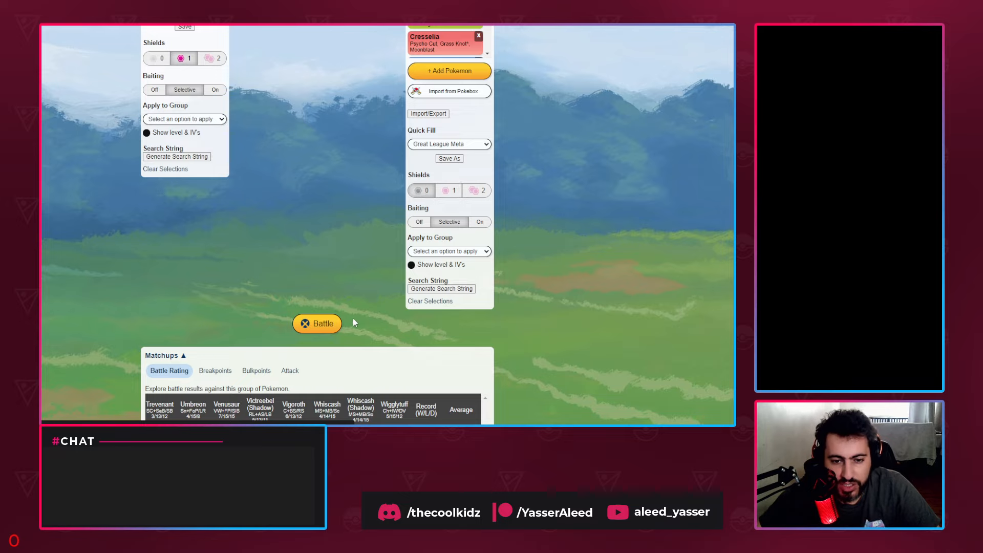
click(318, 323)
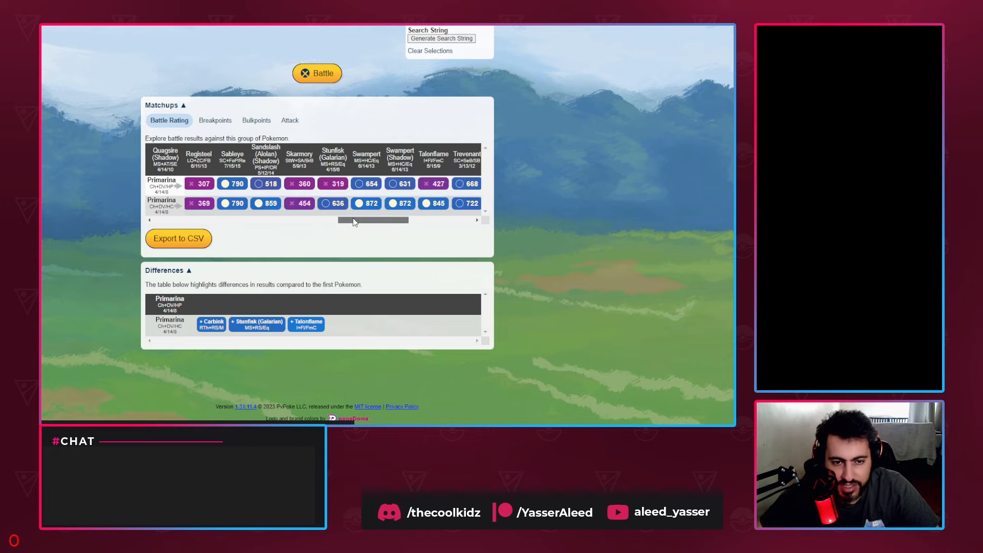
Step: Scan the Great League battle rating matrix and differences flagging Carbink and Skarmory
scroll(left, 3)
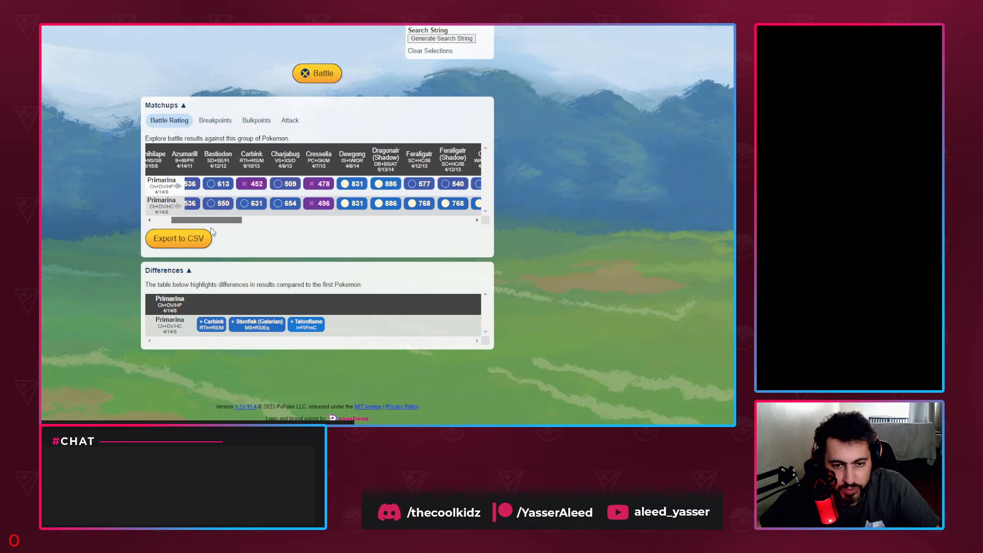
scroll(left, 3)
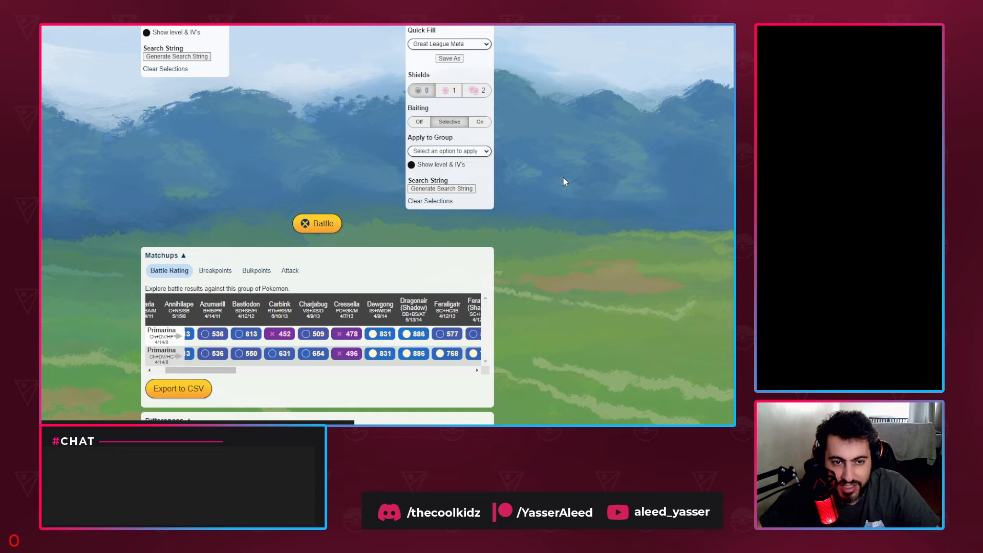
scroll(up, 3)
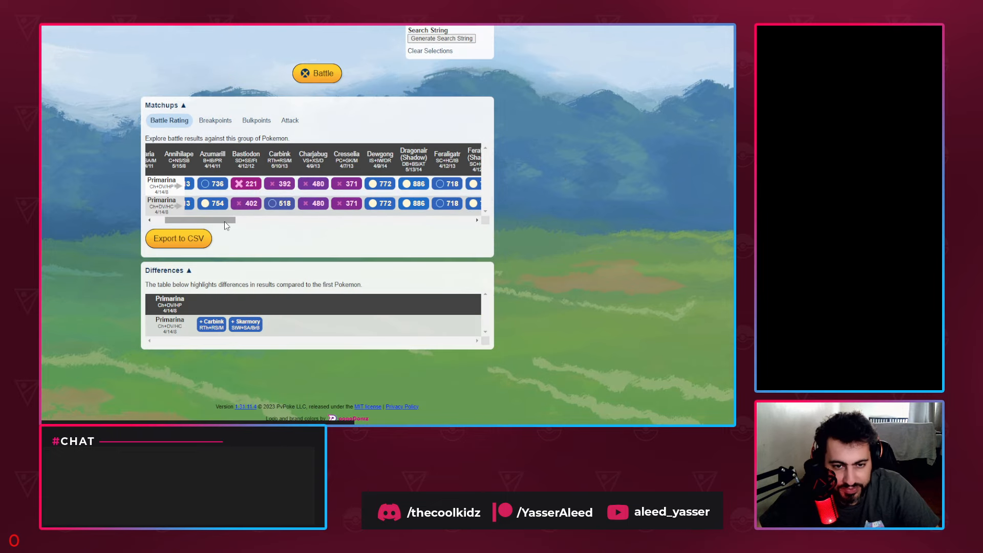
scroll(right, 3)
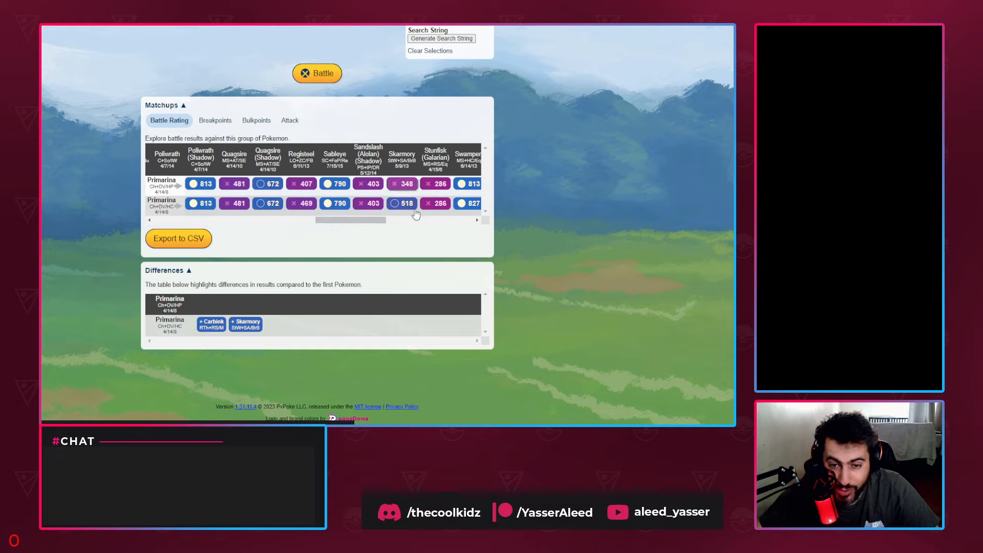
scroll(up, 3)
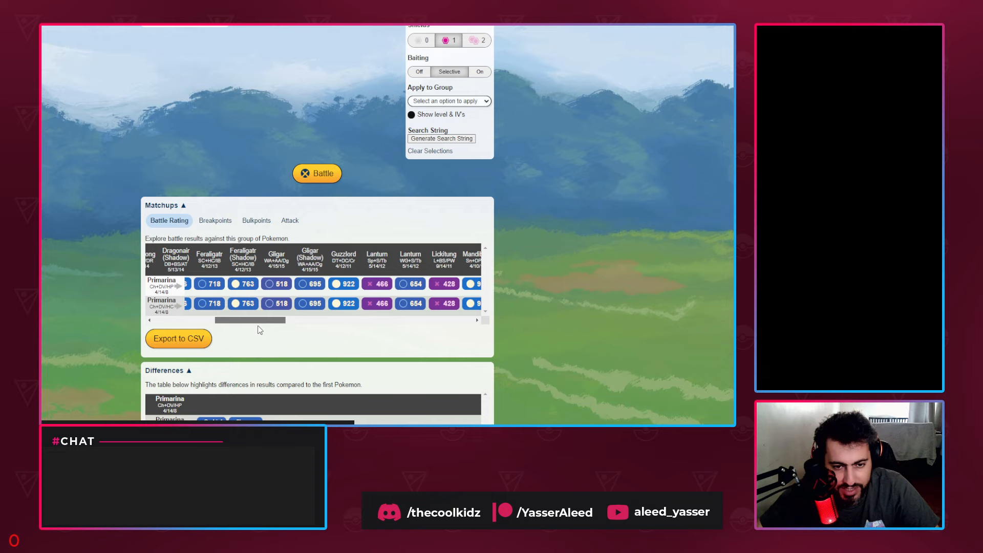
scroll(left, 3)
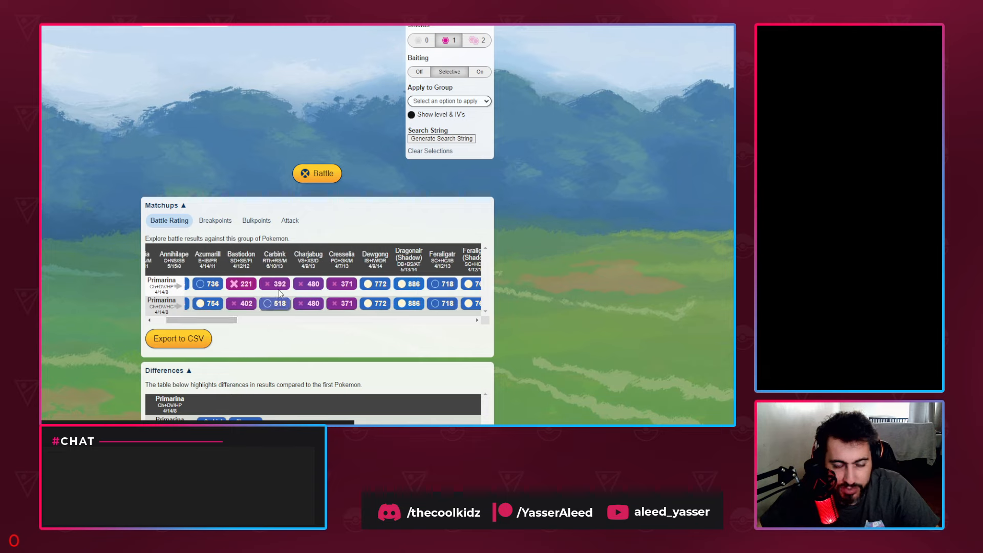
mouse_move(275, 287)
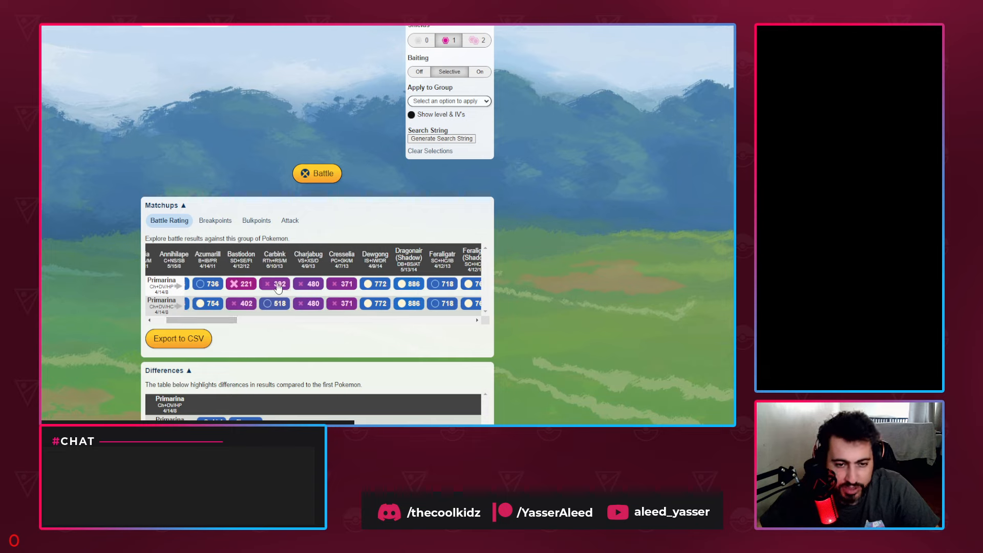
scroll(up, 3)
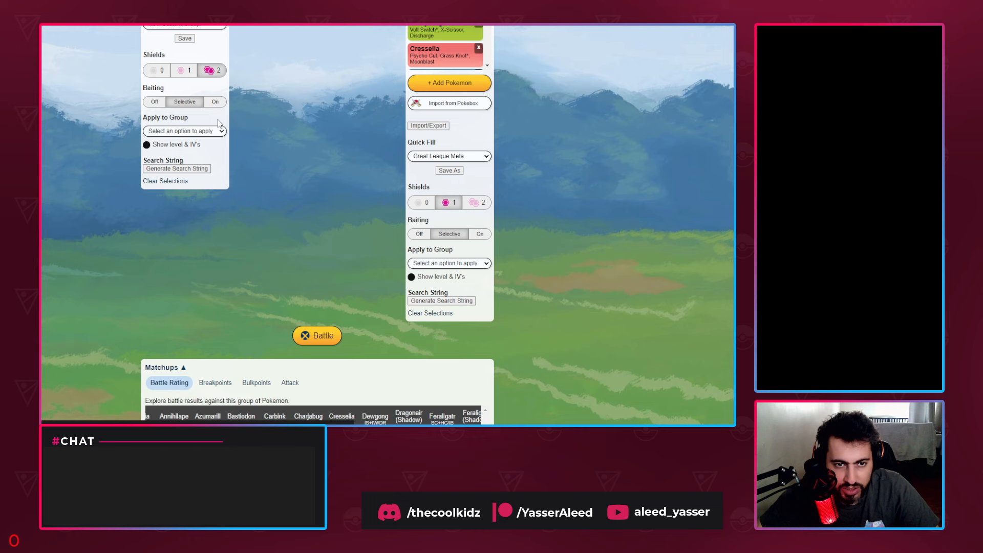
Step: Quick-fill the opponent group with the Ultra League meta for the Primarina comparison
scroll(up, 3)
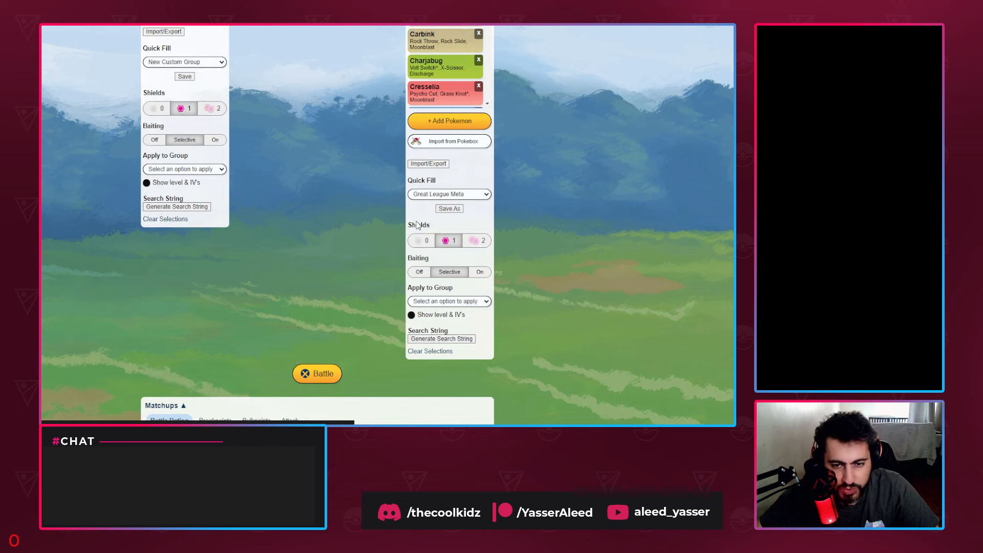
mouse_move(224, 123)
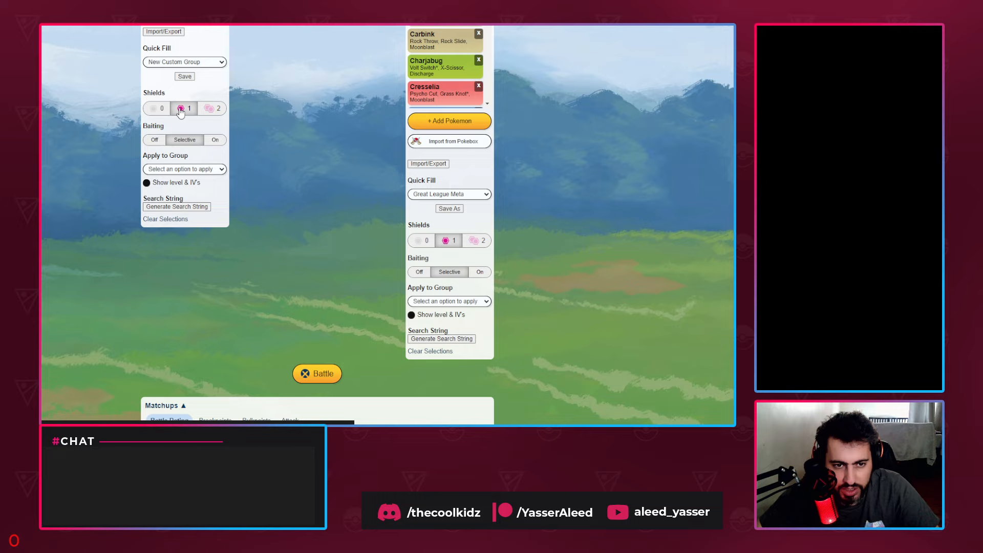
scroll(up, 3)
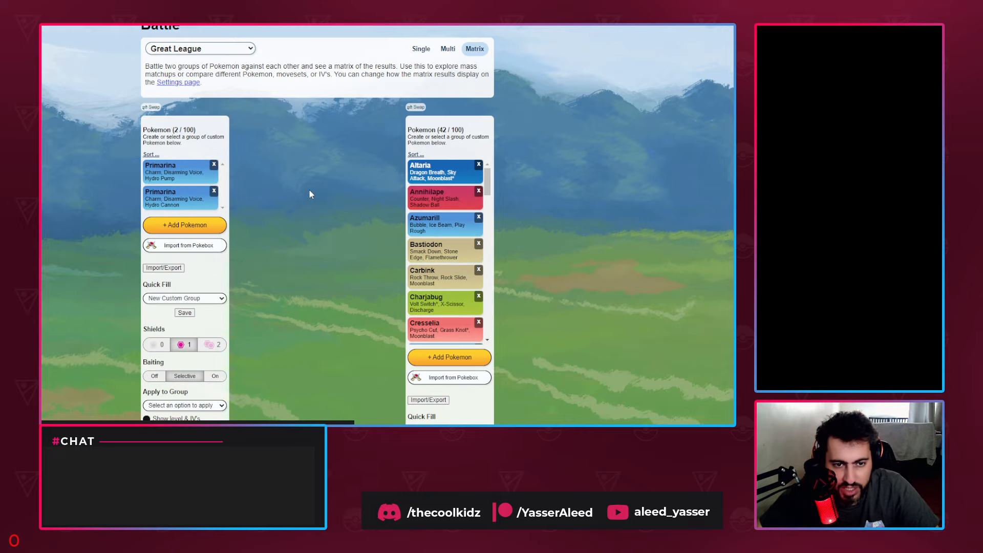
click(200, 49)
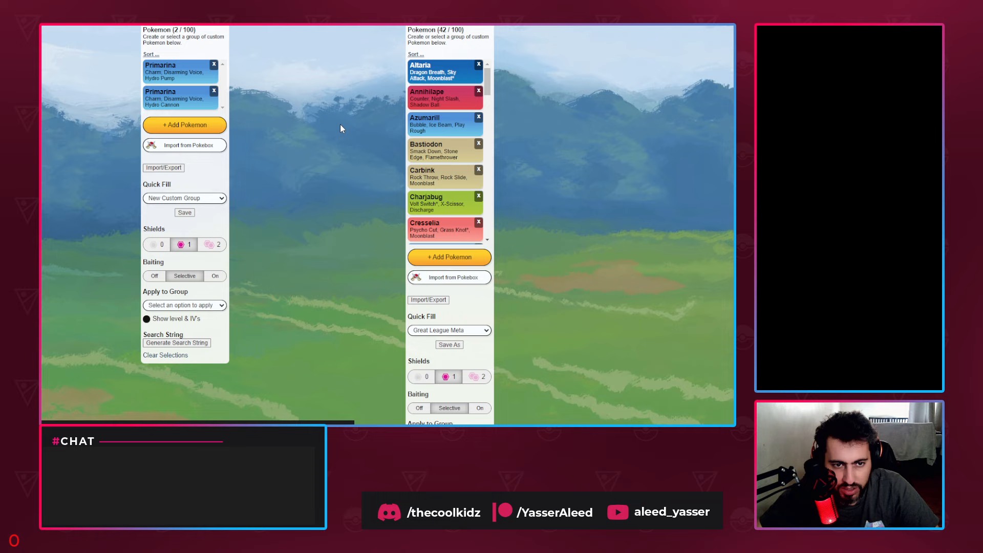
click(449, 331)
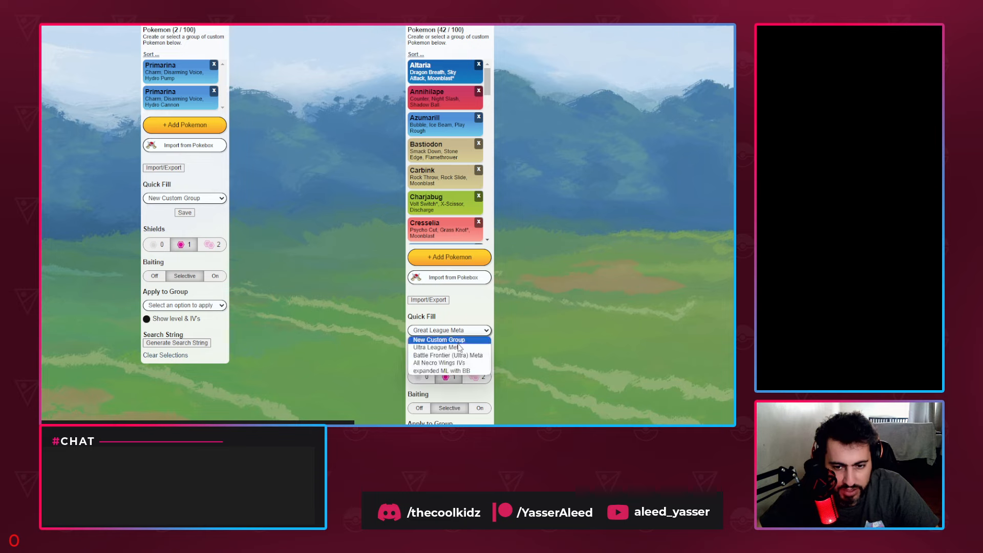
click(440, 347)
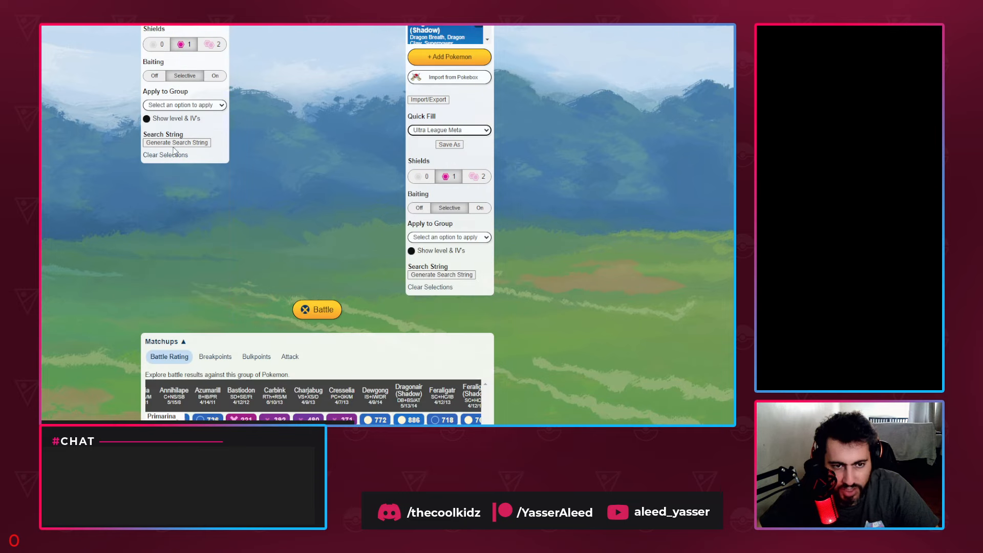
mouse_move(375, 134)
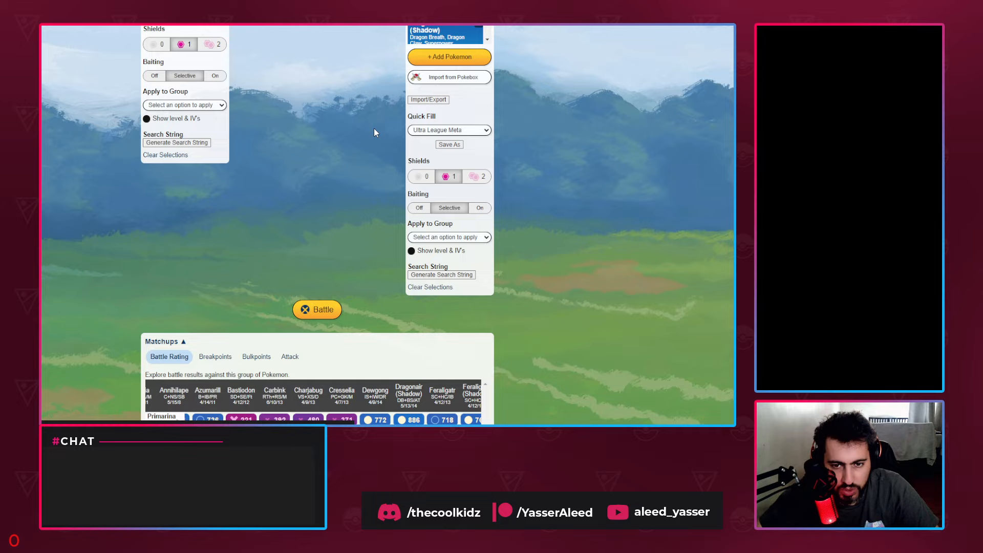
scroll(down, 3)
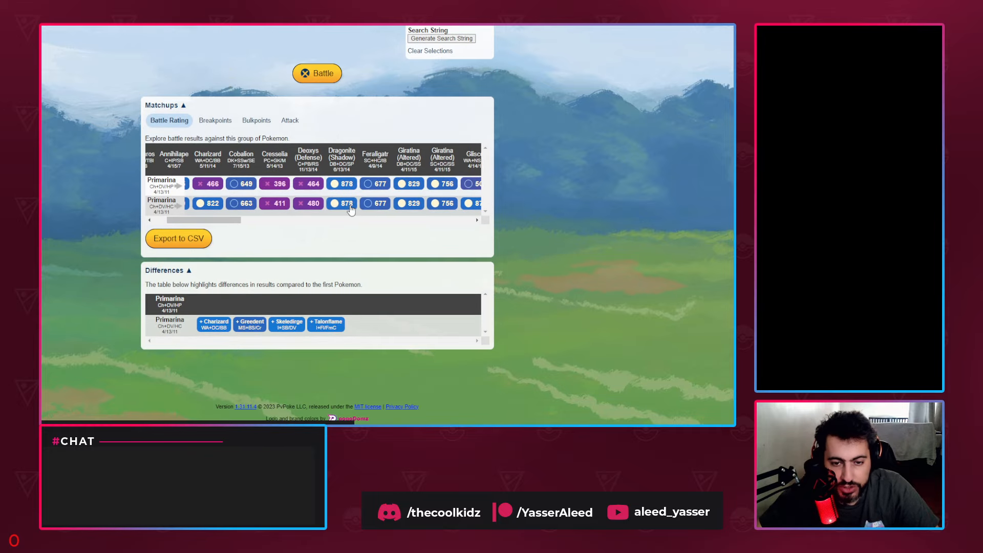
scroll(right, 3)
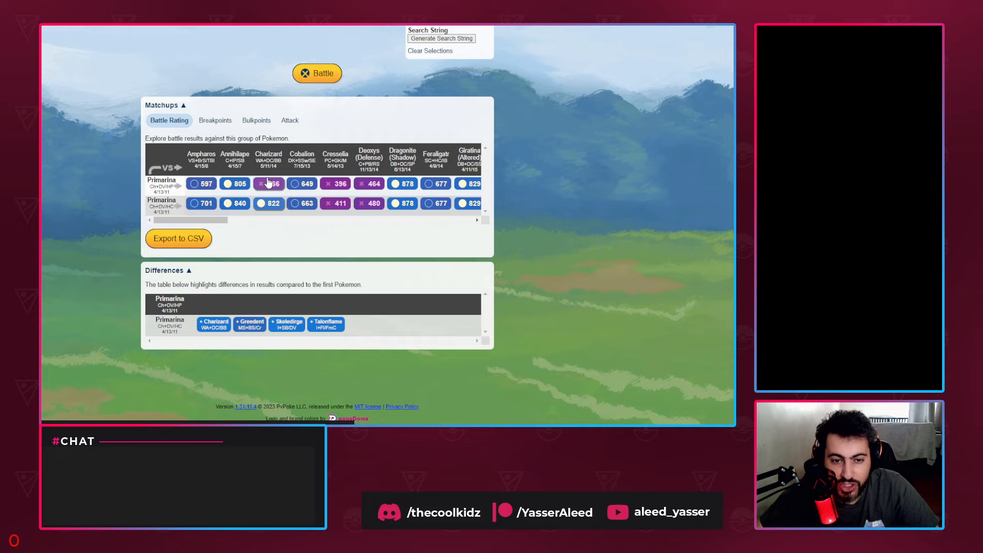
scroll(right, 3)
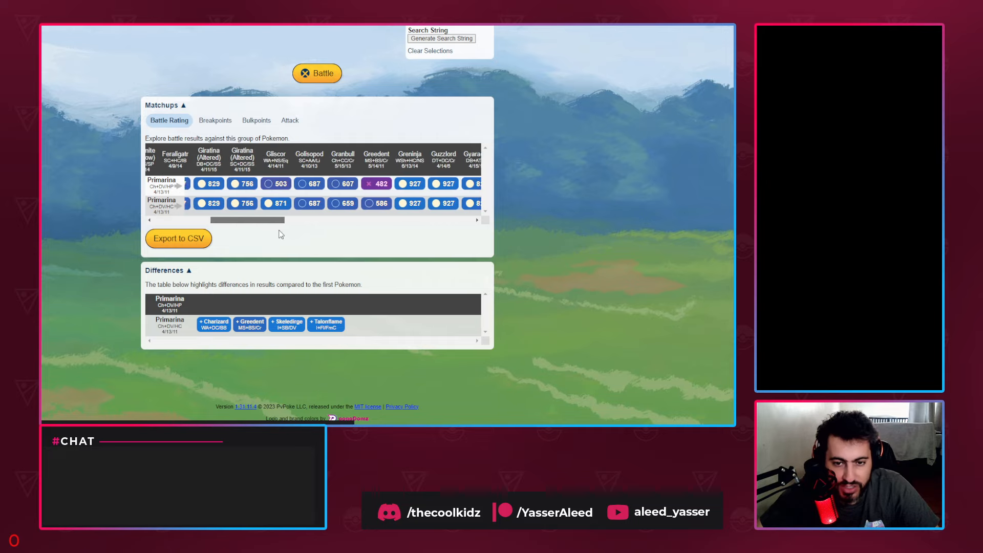
scroll(right, 3)
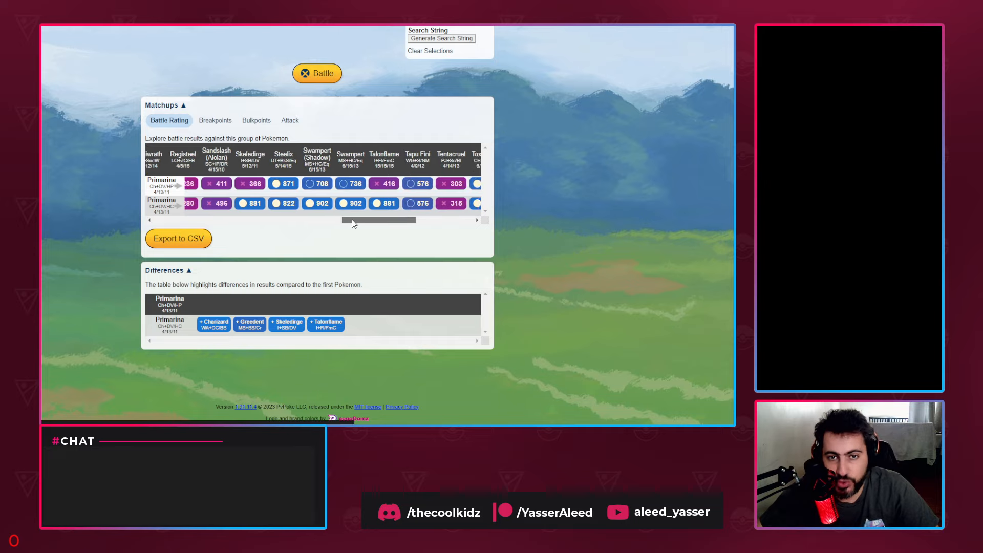
scroll(right, 3)
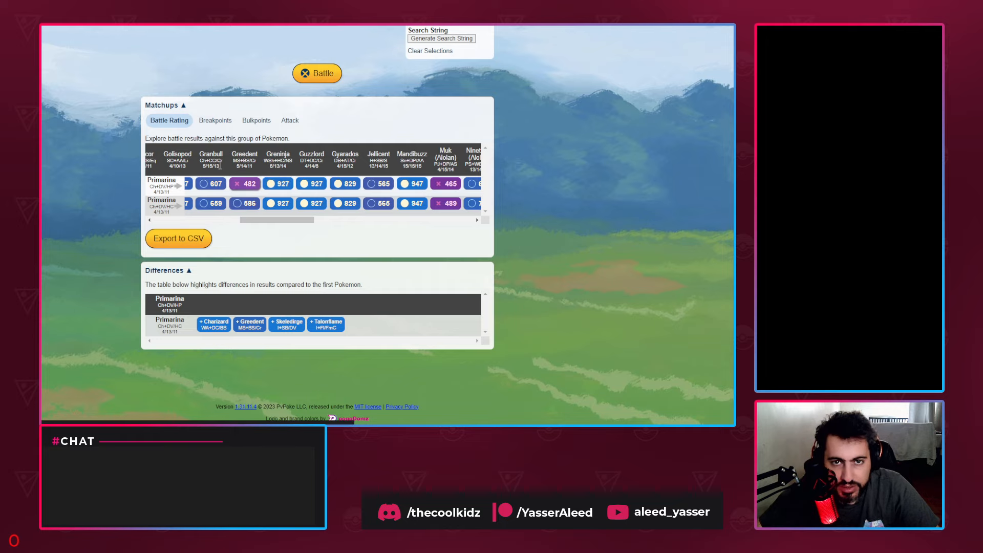
drag(292, 221, 219, 220)
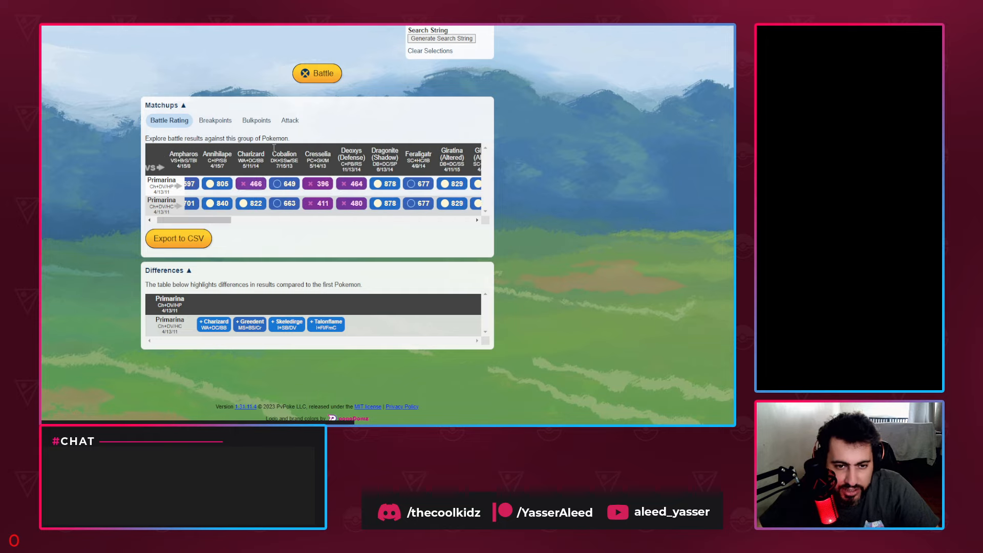
Step: Rerun the Ultra League matchups with the opponents set to no shields
scroll(up, 3)
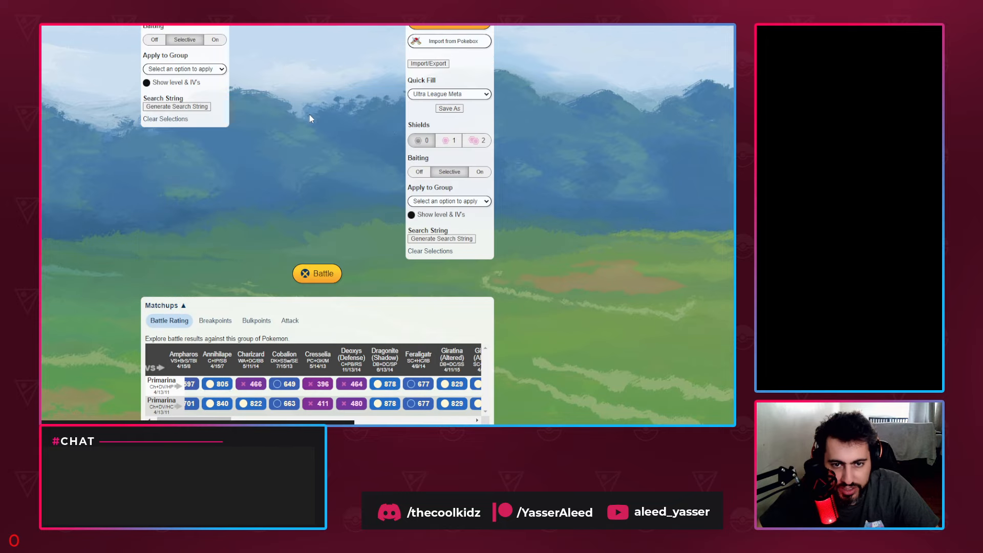
mouse_move(440, 134)
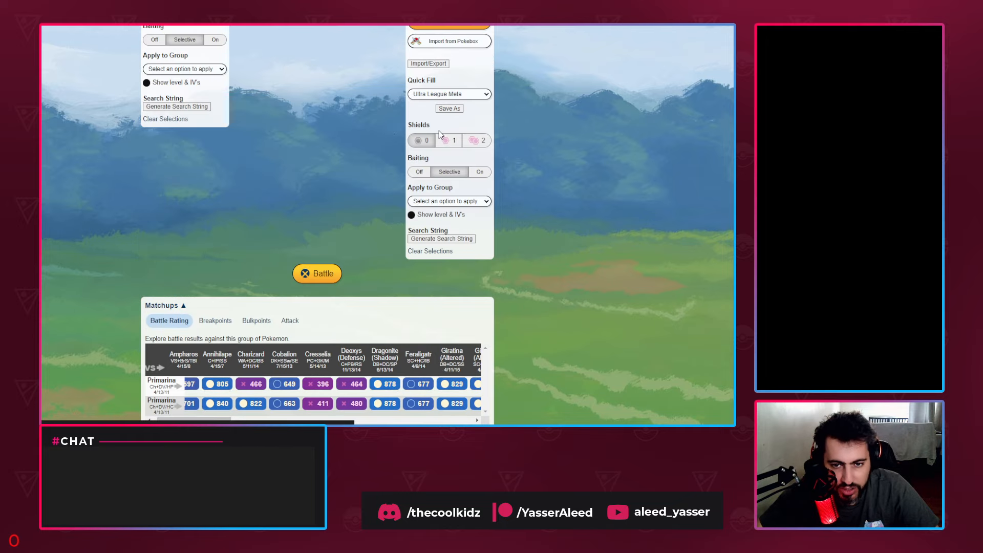
click(449, 140)
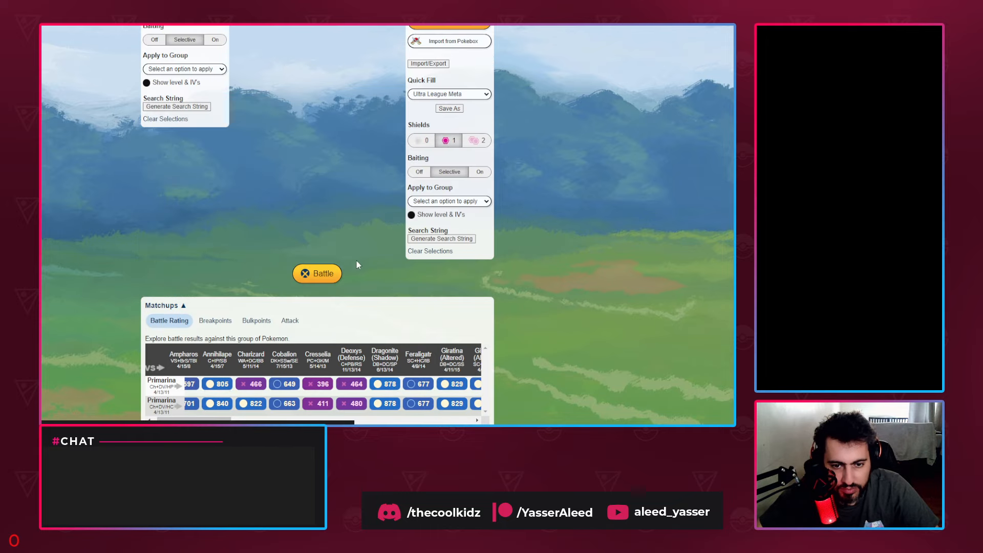
scroll(down, 3)
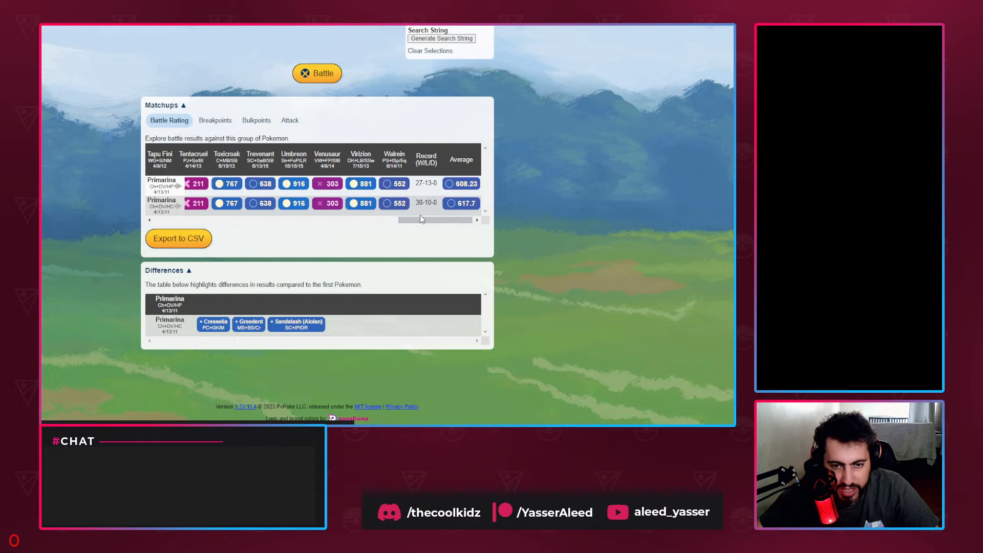
scroll(up, 3)
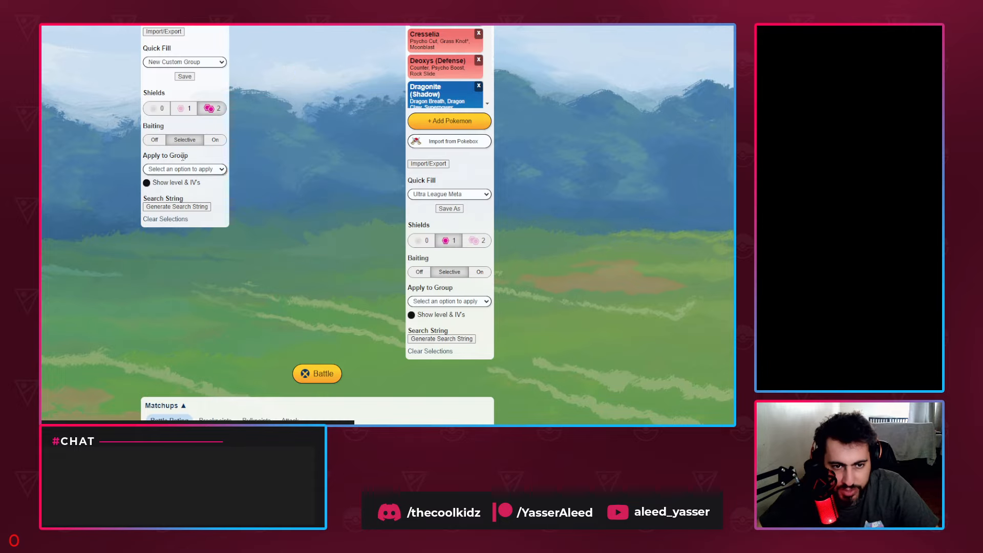
click(317, 373)
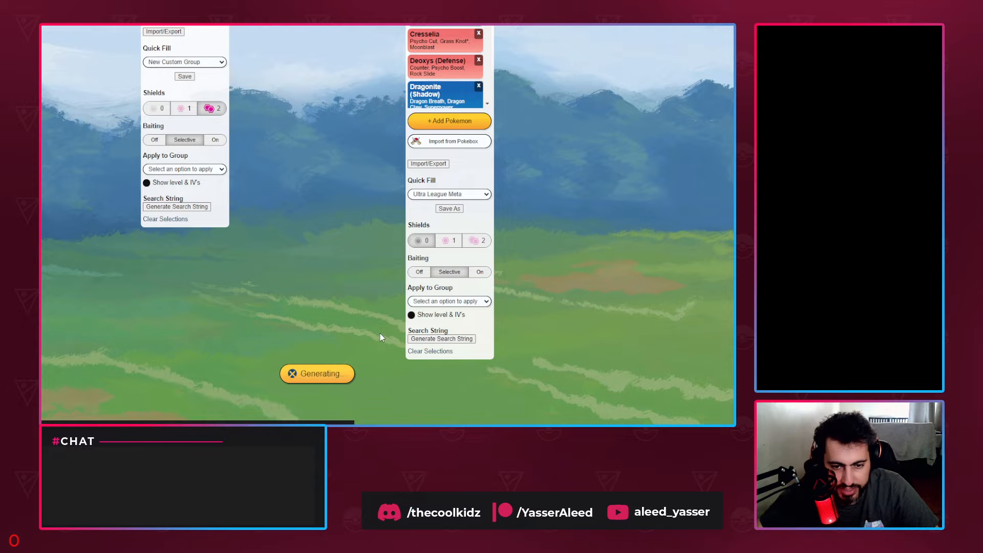
click(317, 372)
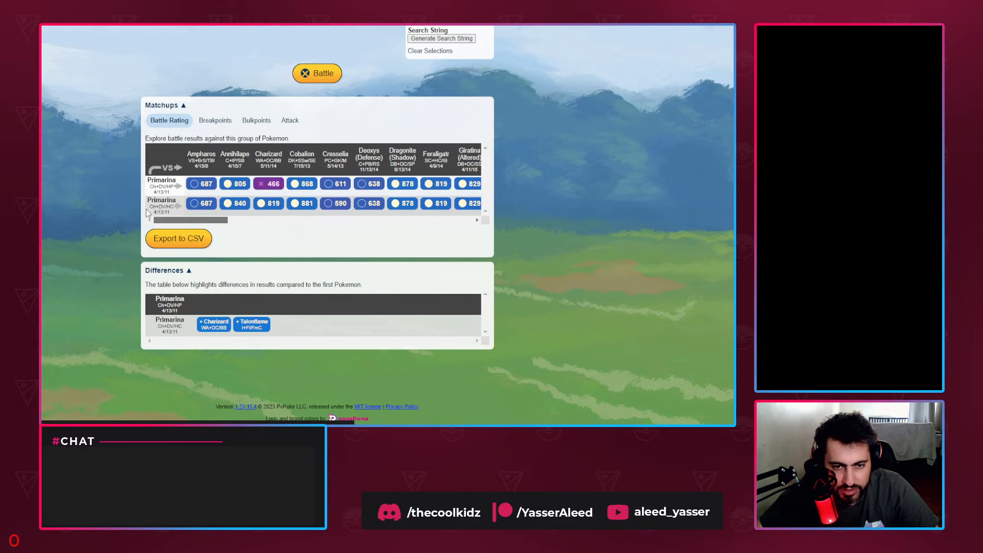
Step: Check the record and average columns, Hydro Cannon Primarina averaging 775.55
drag(191, 220, 301, 220)
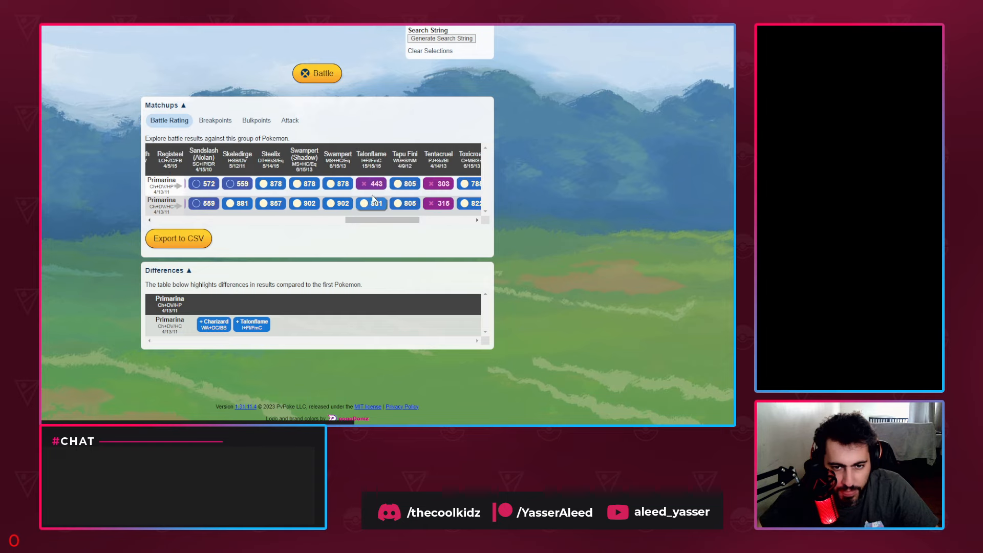
scroll(right, 3)
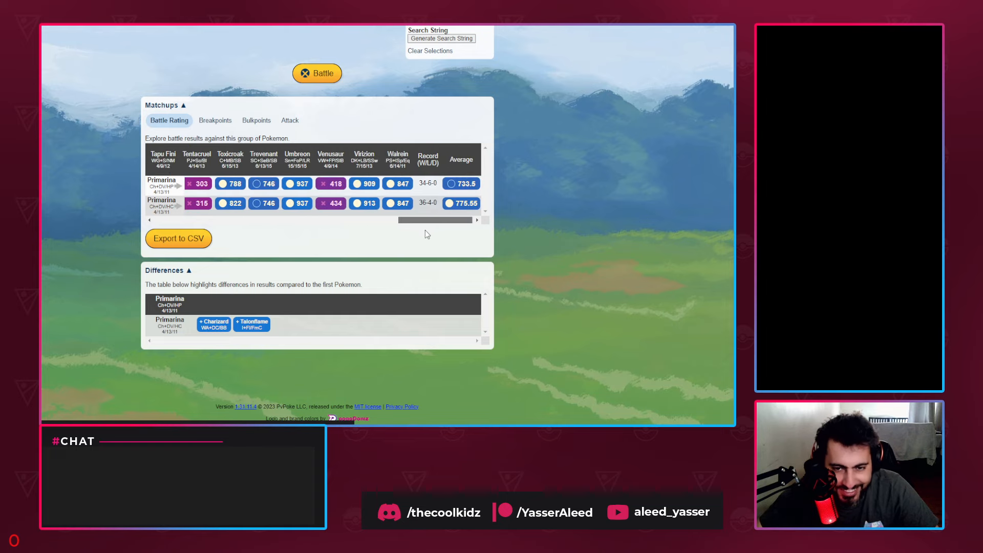
scroll(up, 3)
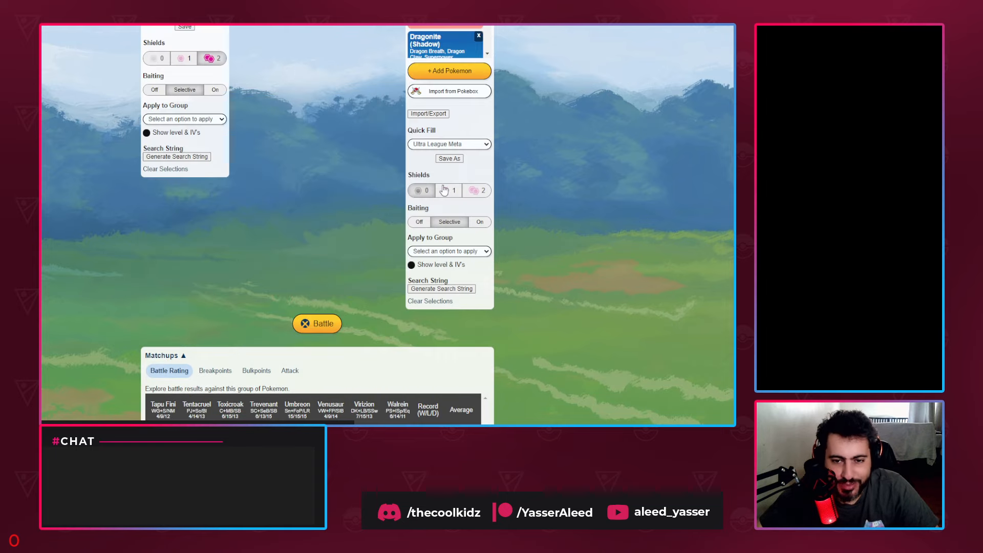
Step: Give the Ultra League opponents one shield again, ready for another run
click(449, 190)
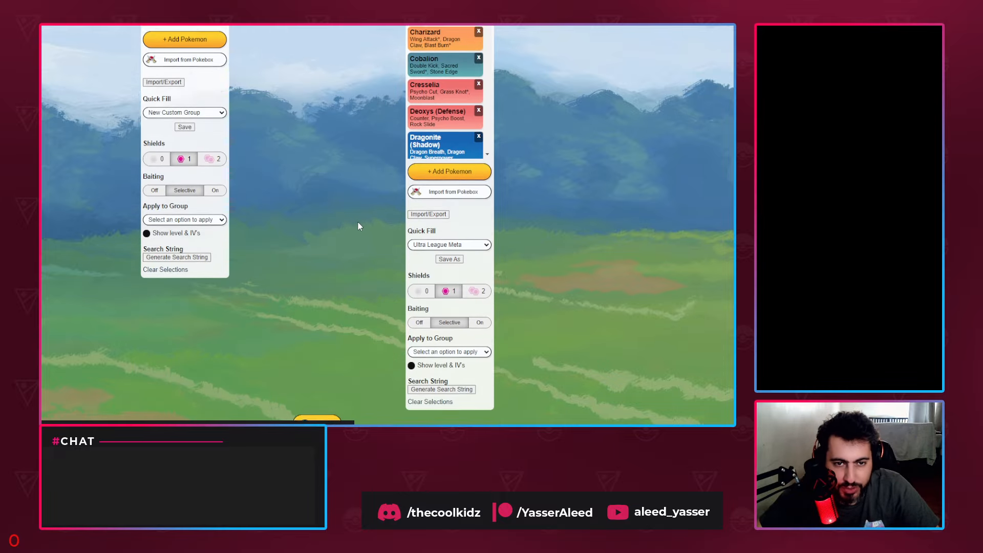
click(200, 48)
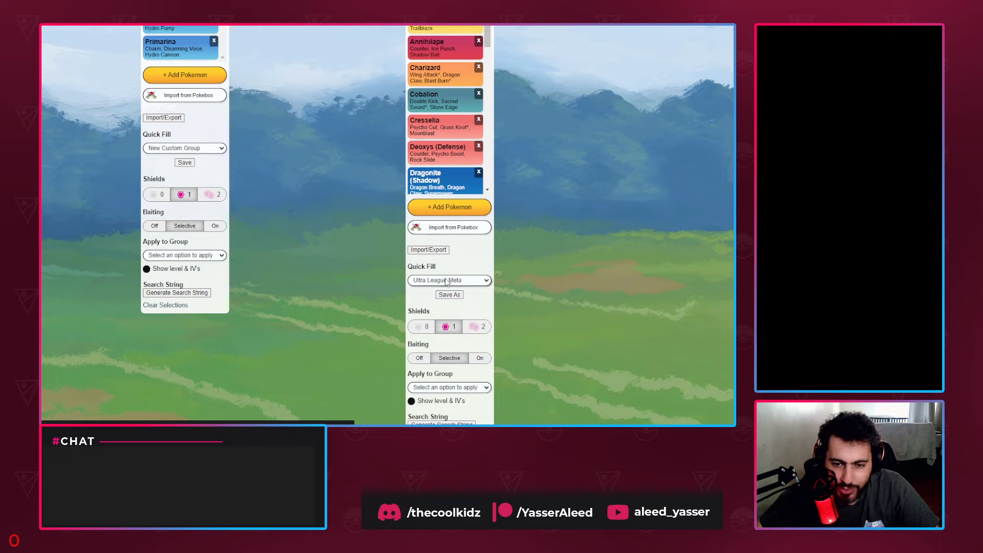
mouse_move(464, 282)
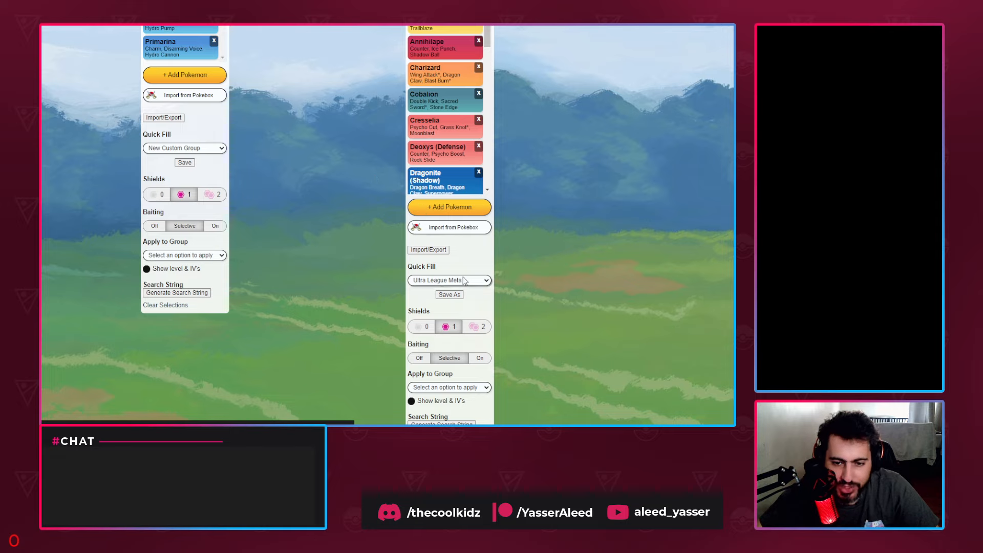
Step: Rerun the simulation against the Master League meta with the Primarina group at 2 shields
click(449, 279)
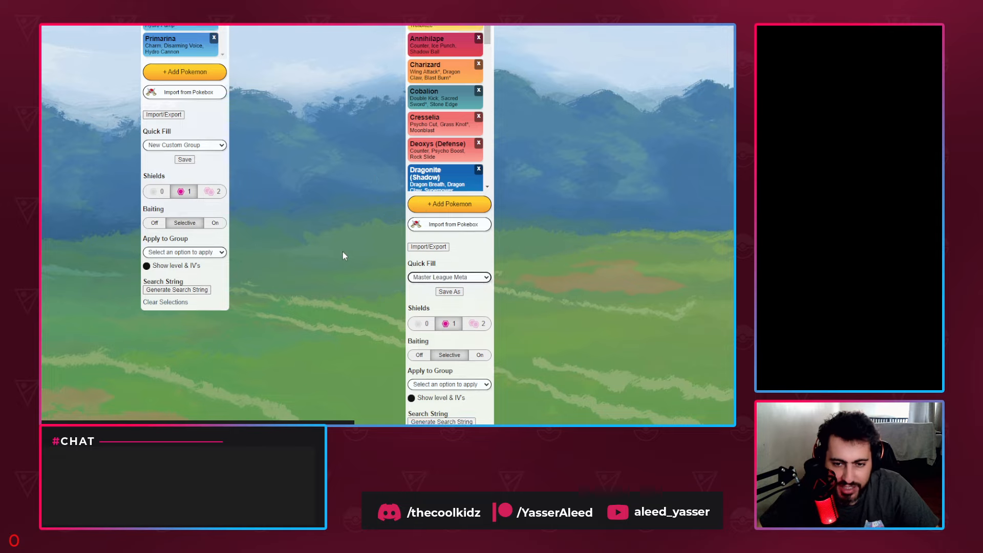
click(317, 74)
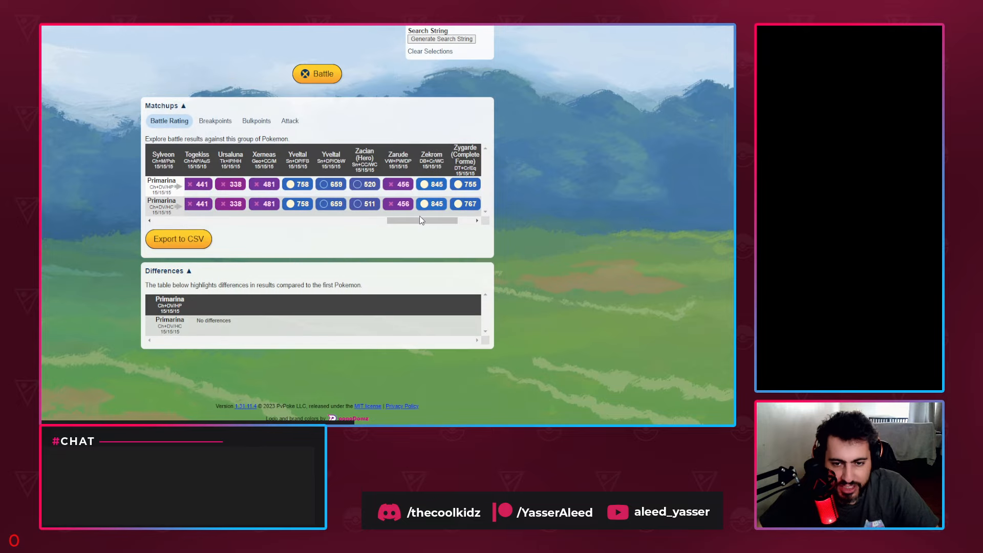
scroll(up, 3)
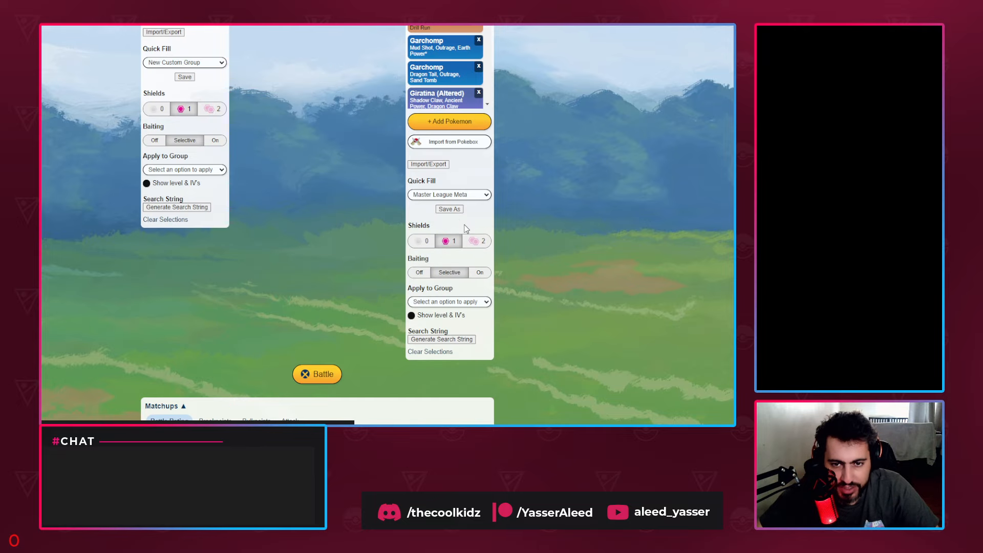
click(316, 375)
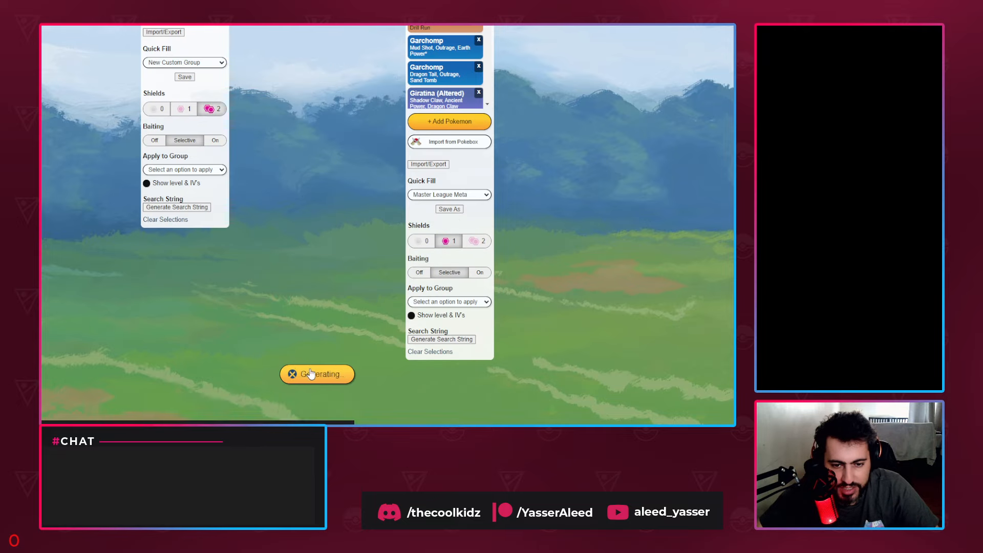
click(316, 374)
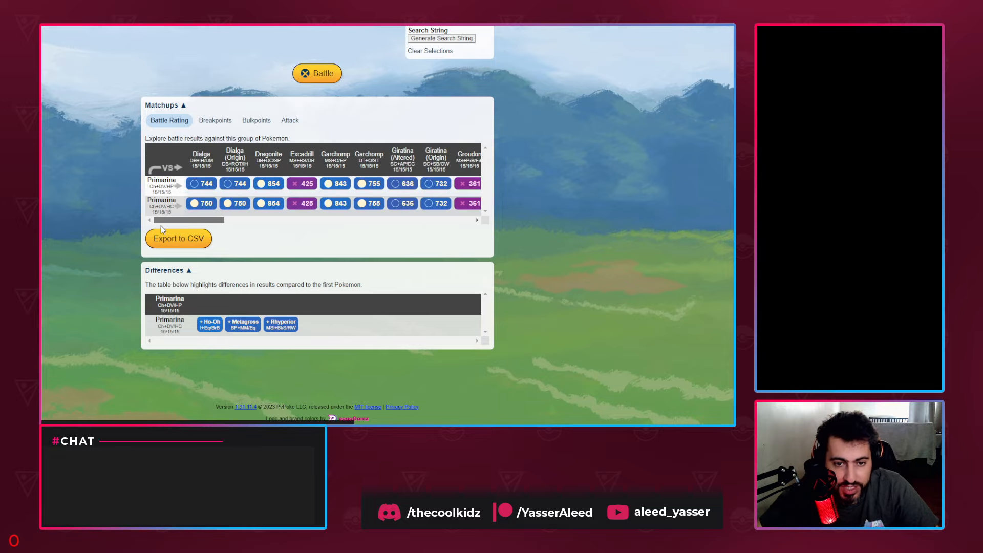
Step: Scan the matchups table for differing results such as Ho-Oh, Metagross and Rhyperior
scroll(right, 3)
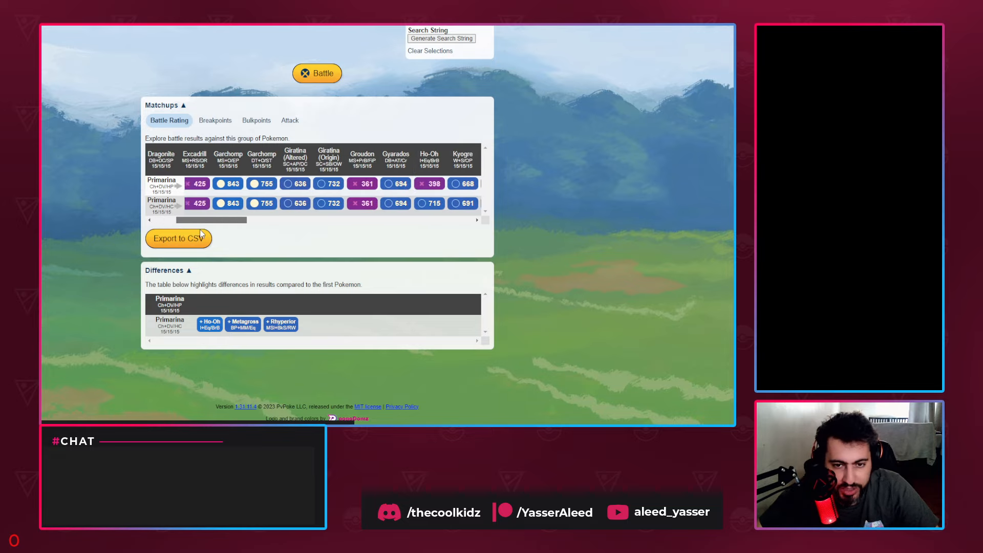
scroll(right, 3)
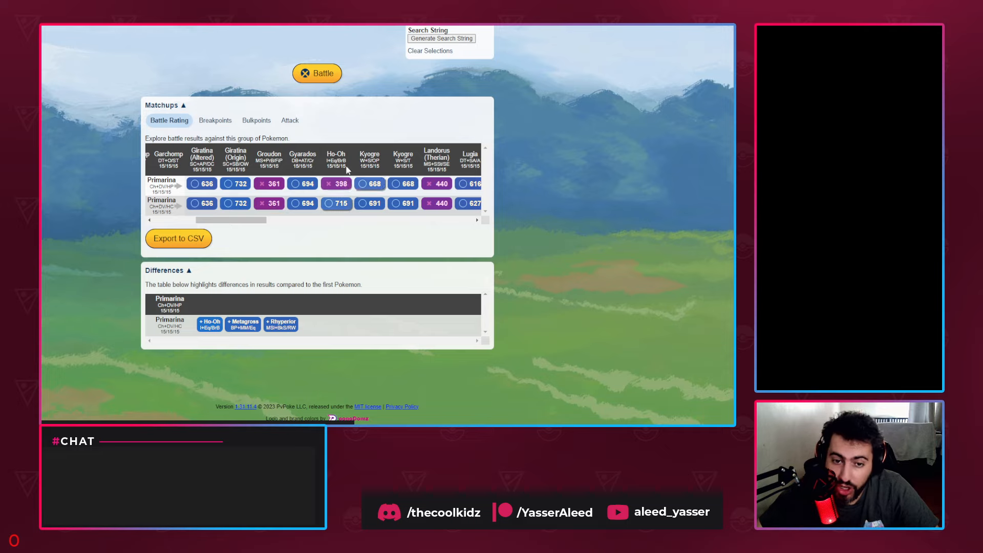
mouse_move(339, 206)
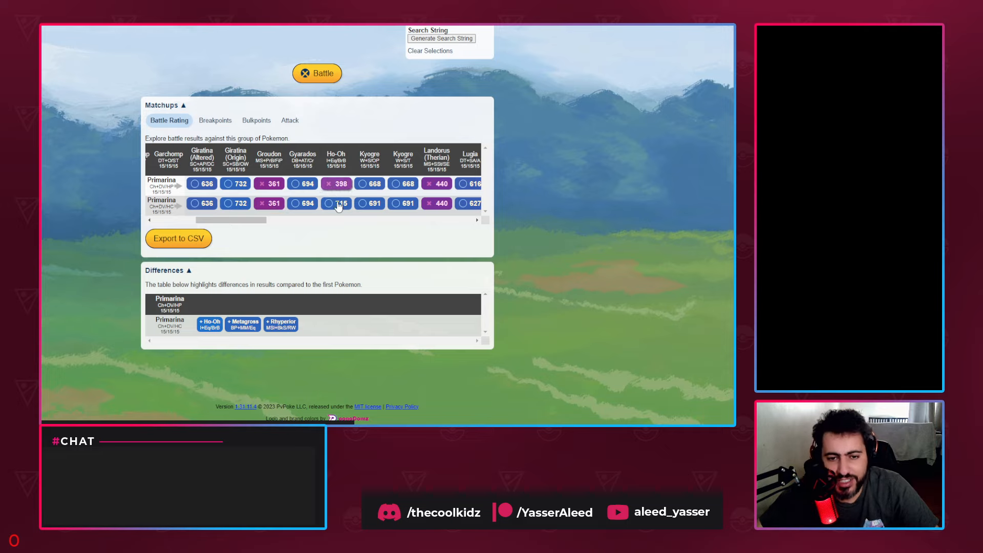
click(336, 203)
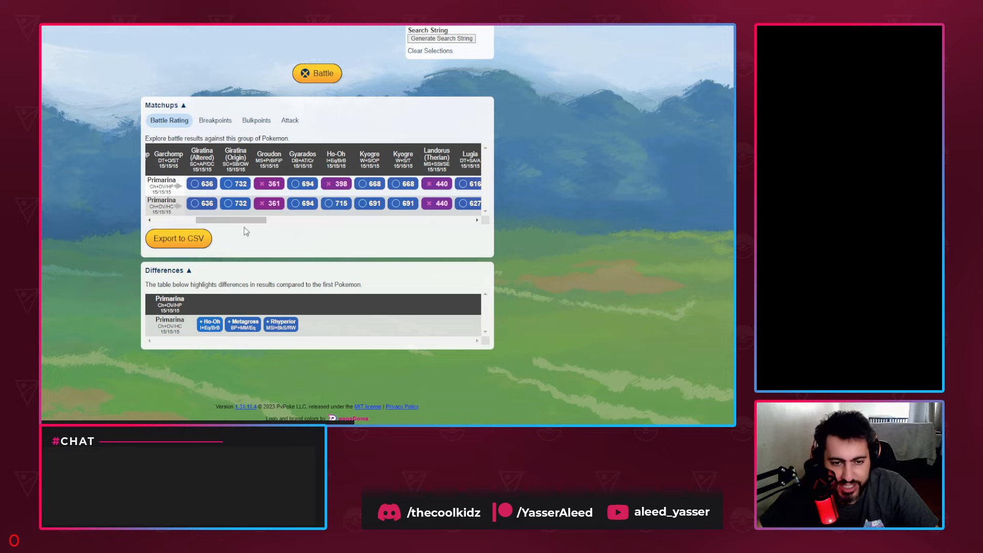
scroll(right, 3)
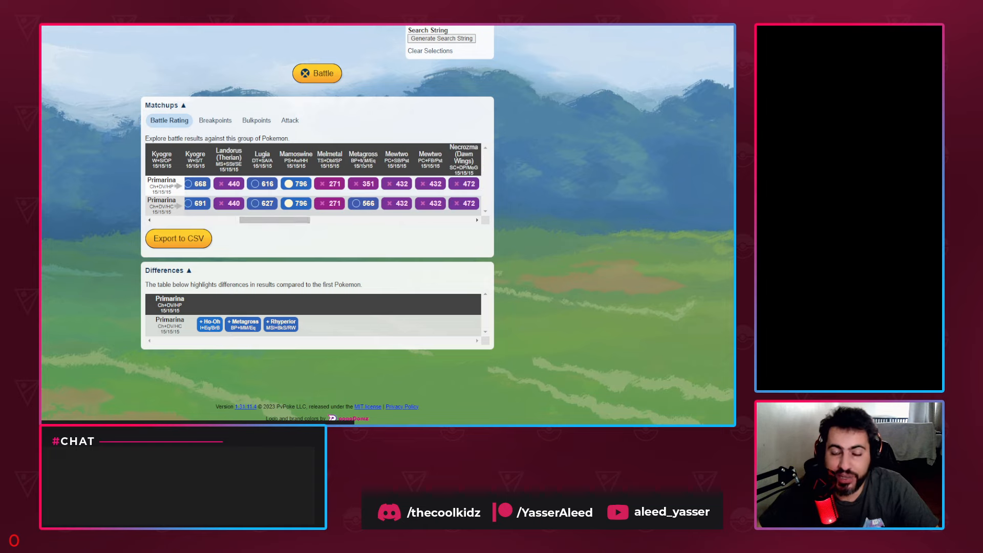
mouse_move(373, 148)
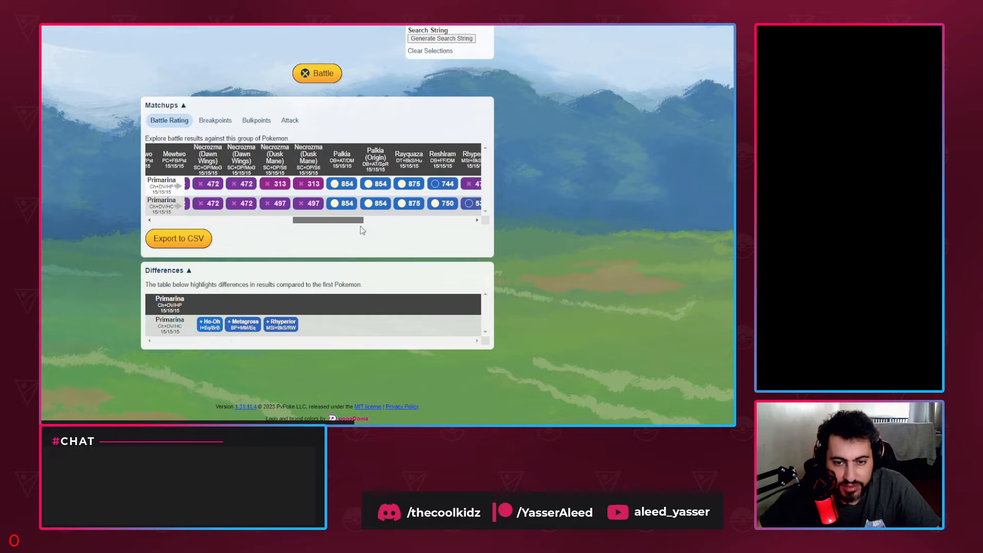
scroll(right, 3)
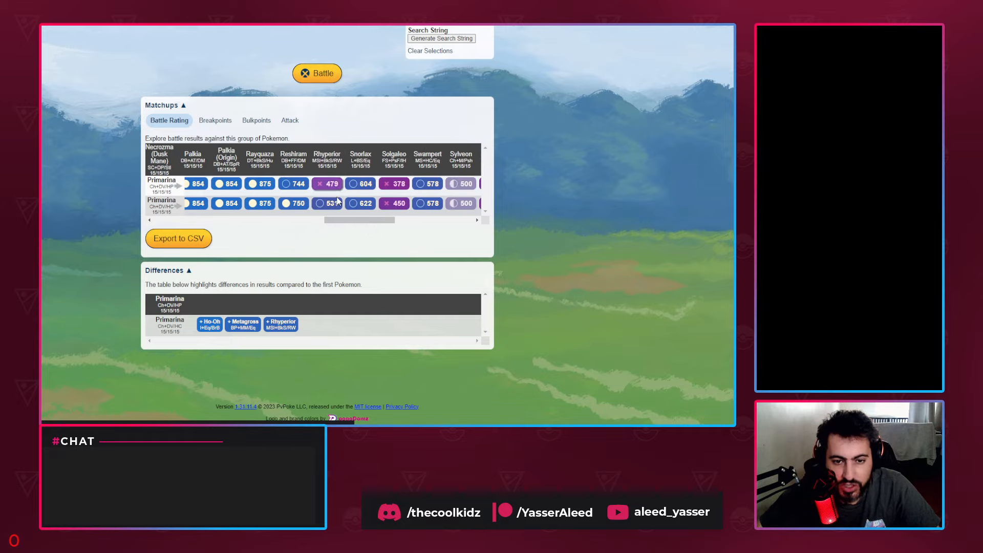
drag(332, 219, 398, 219)
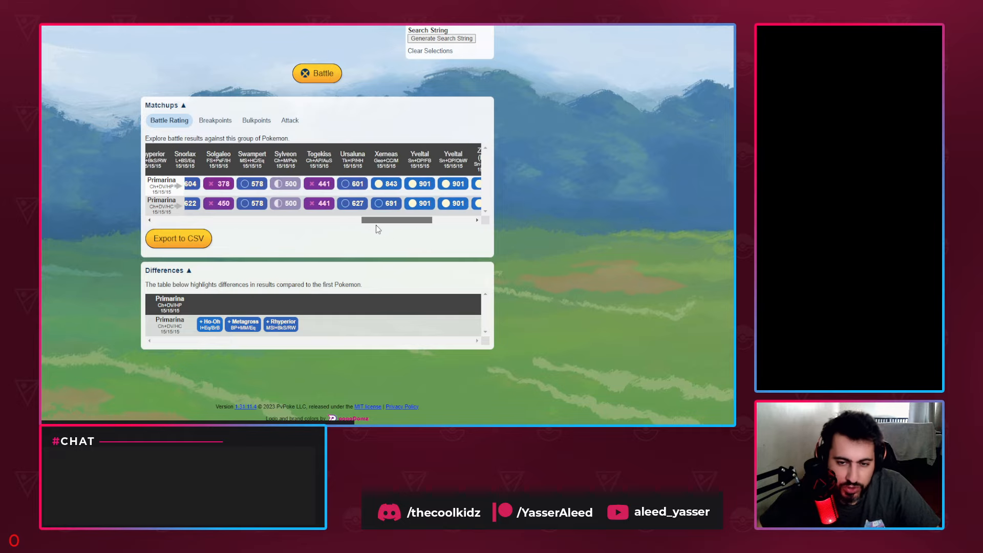
scroll(right, 3)
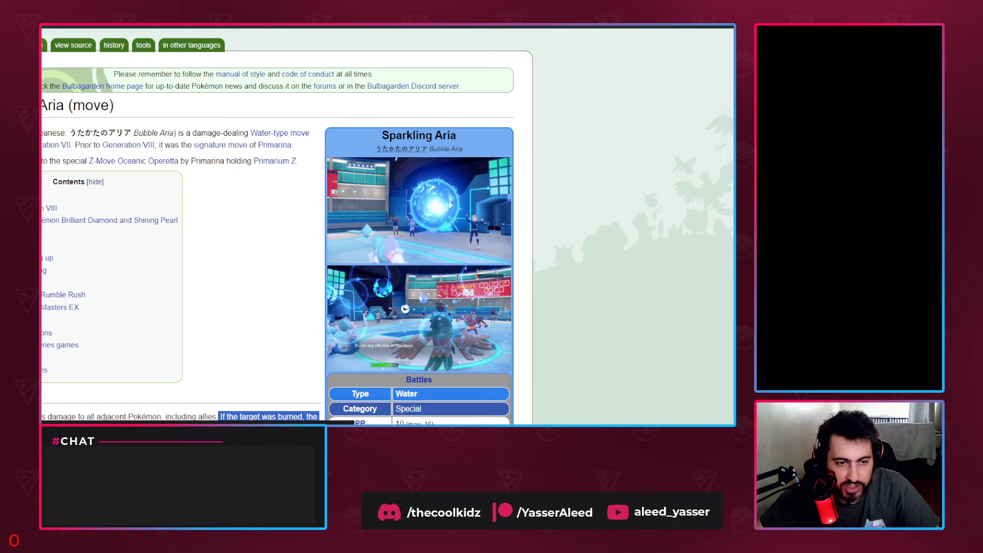
Step: Scroll the Sparkling Aria file page down to the Decidueye battle screenshot
scroll(down, 3)
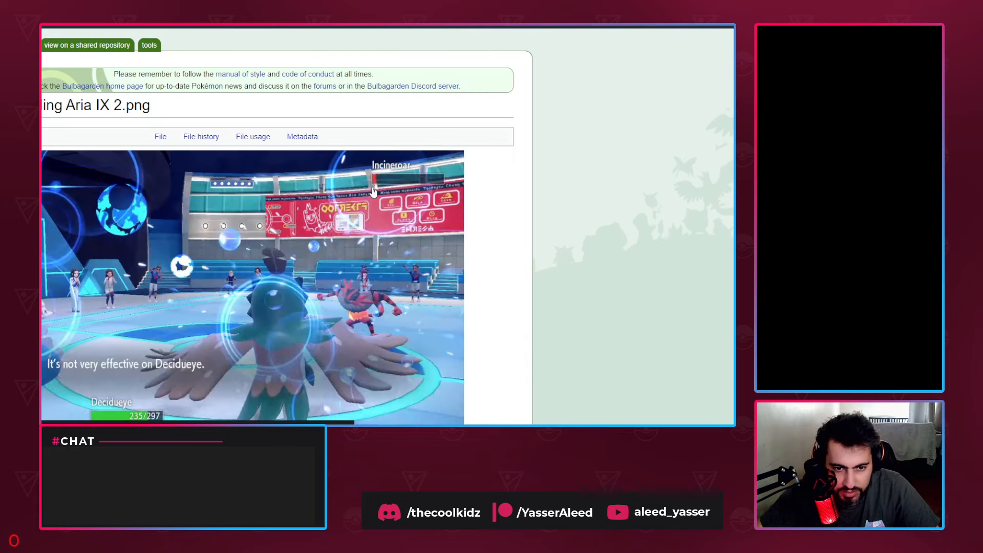
scroll(down, 3)
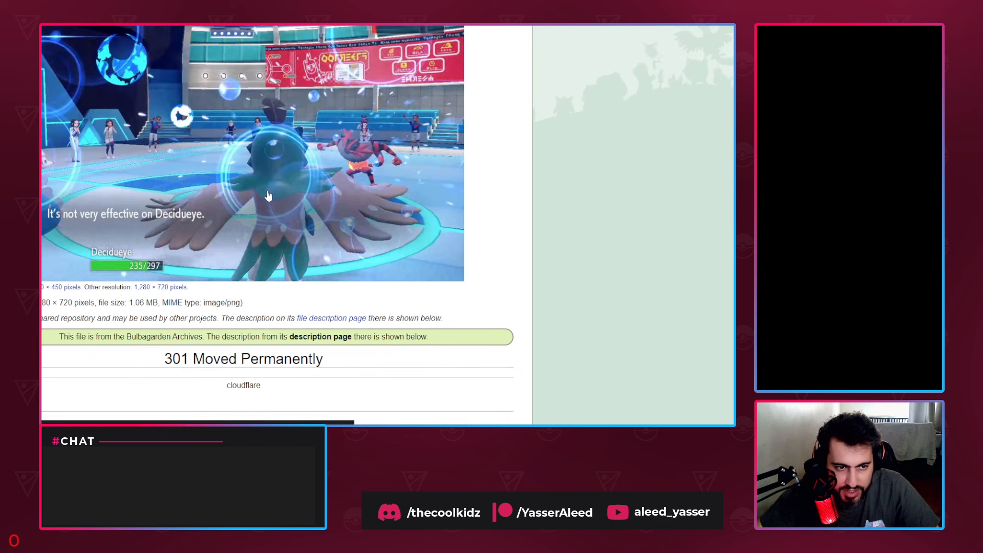
mouse_move(235, 135)
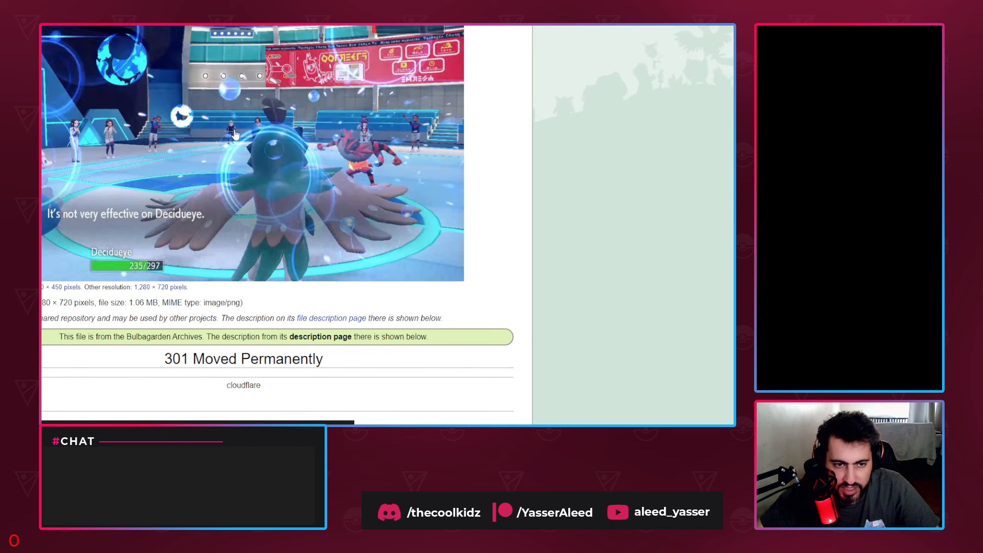
mouse_move(367, 112)
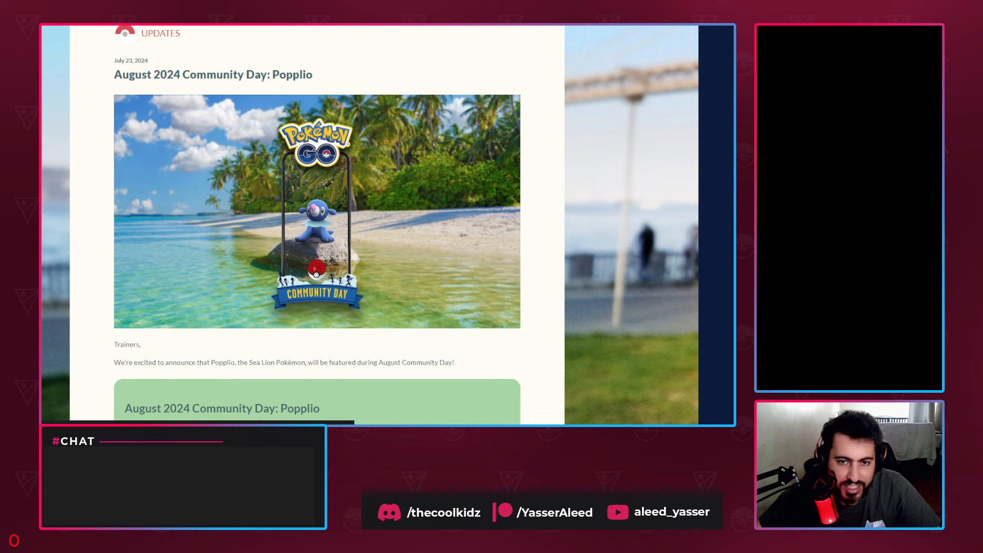
mouse_move(112, 51)
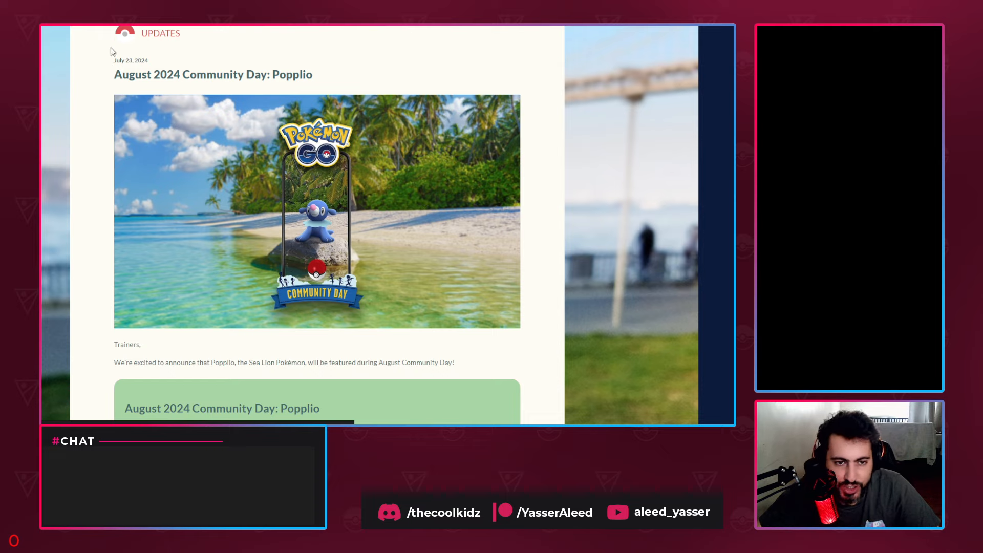
mouse_move(459, 33)
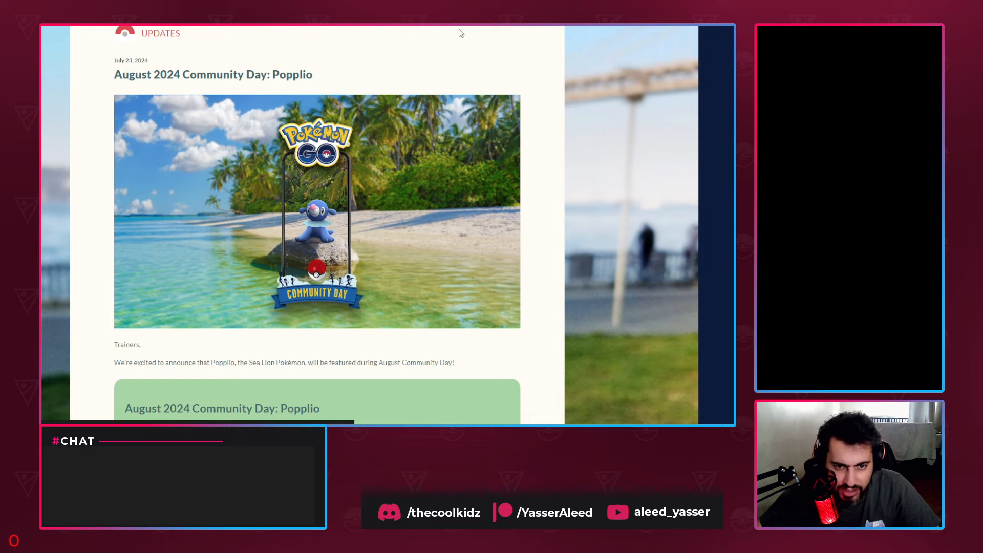
mouse_move(318, 98)
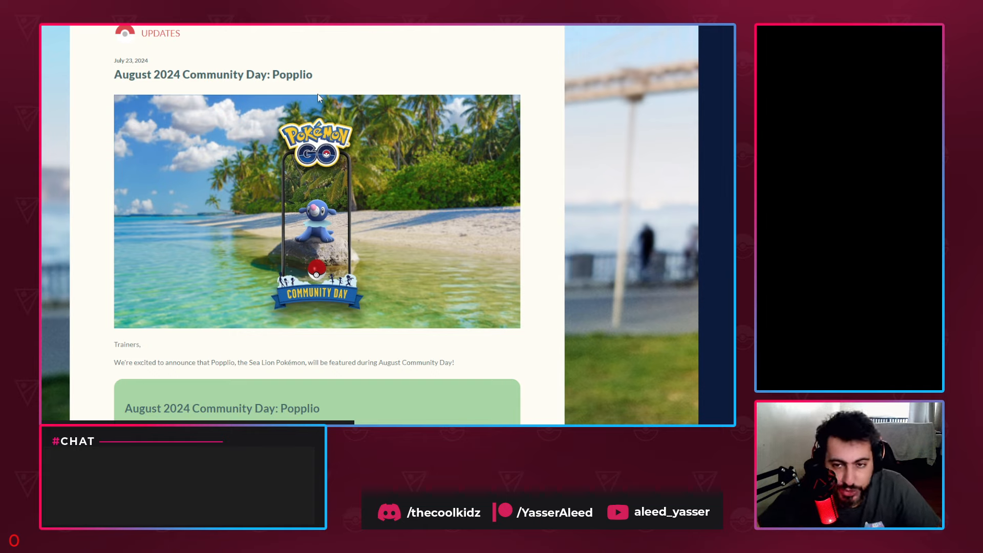
mouse_move(266, 221)
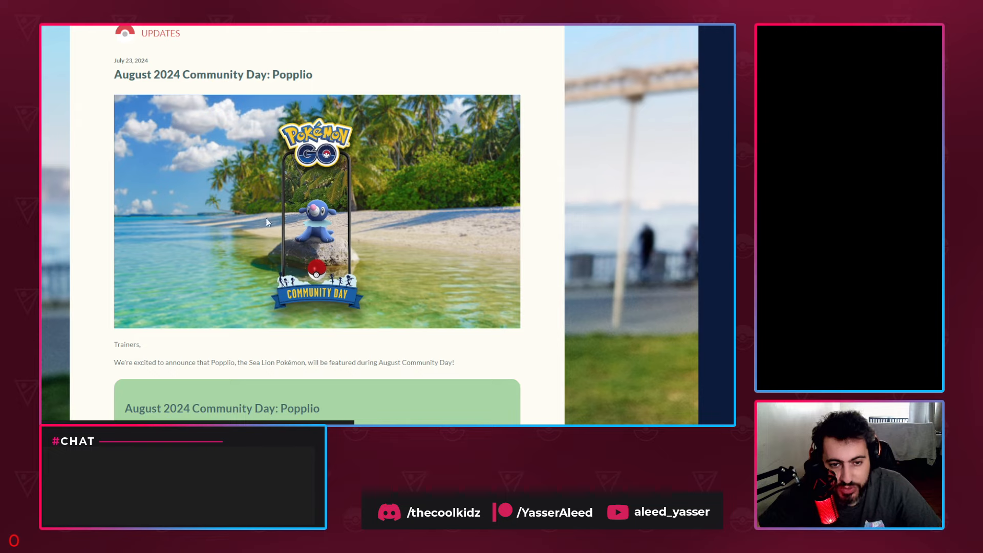
mouse_move(267, 260)
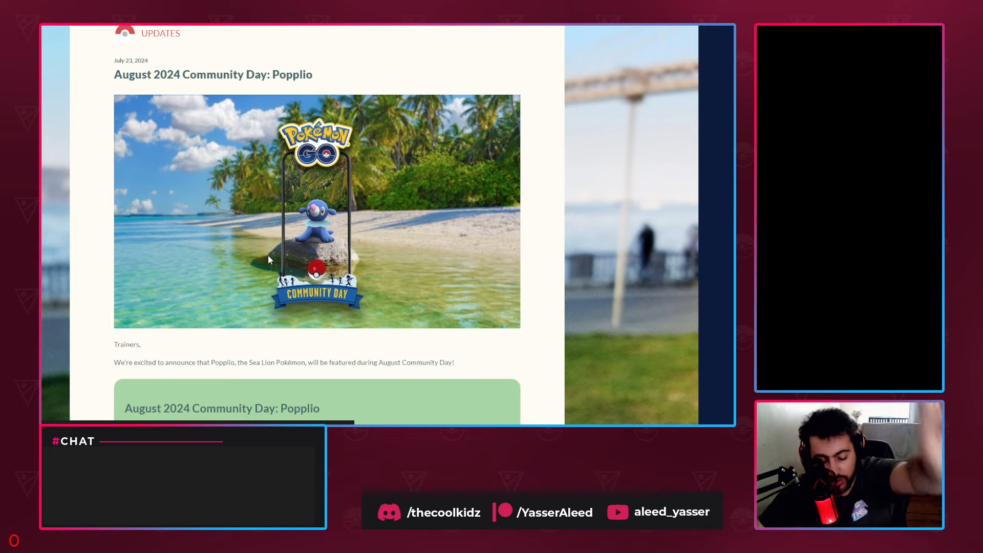